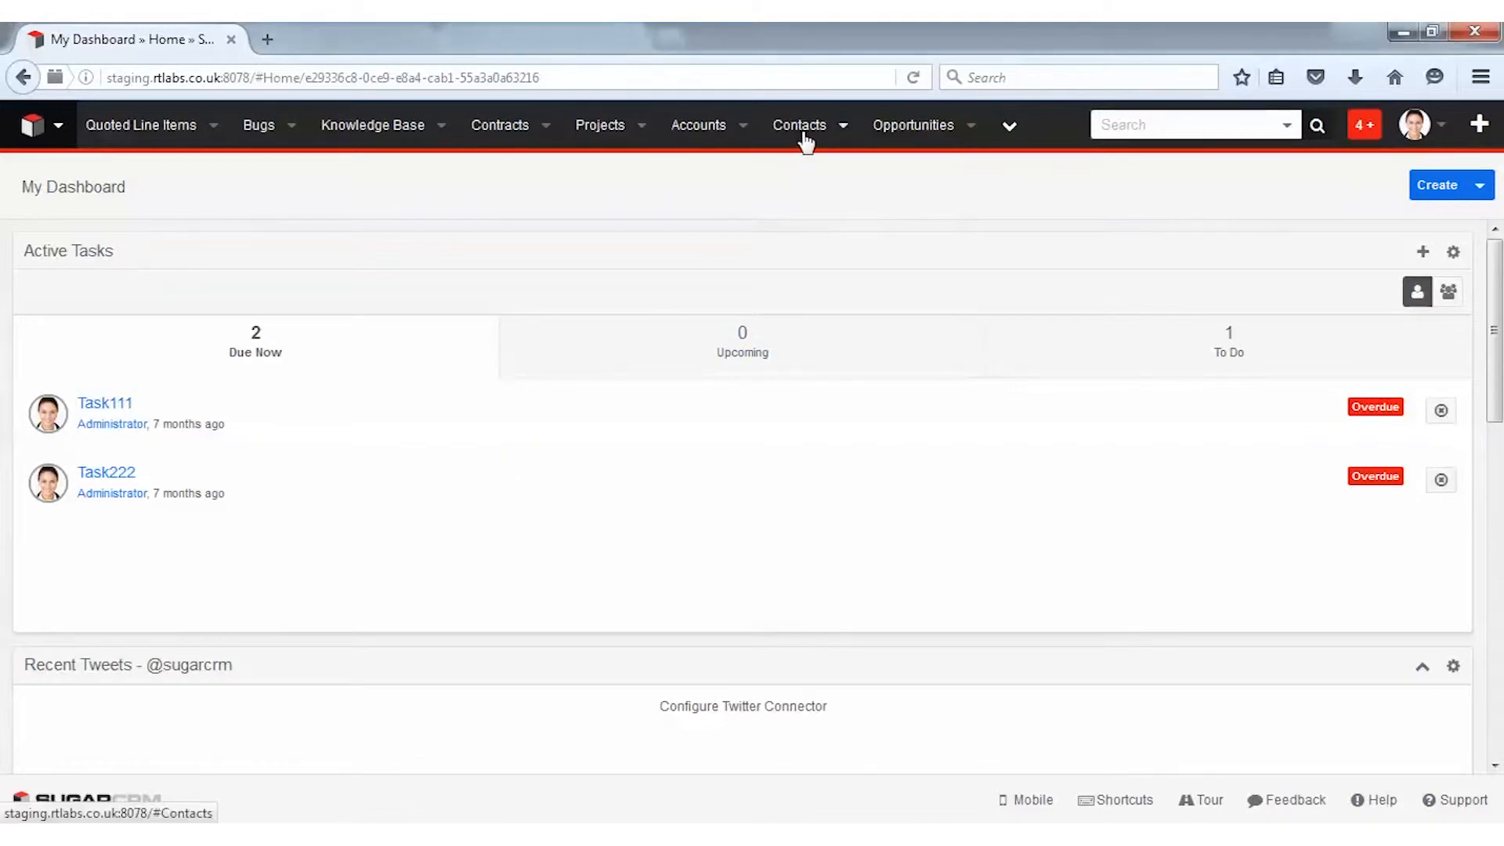
{"action": "left_click", "coordinate": [799, 124]}
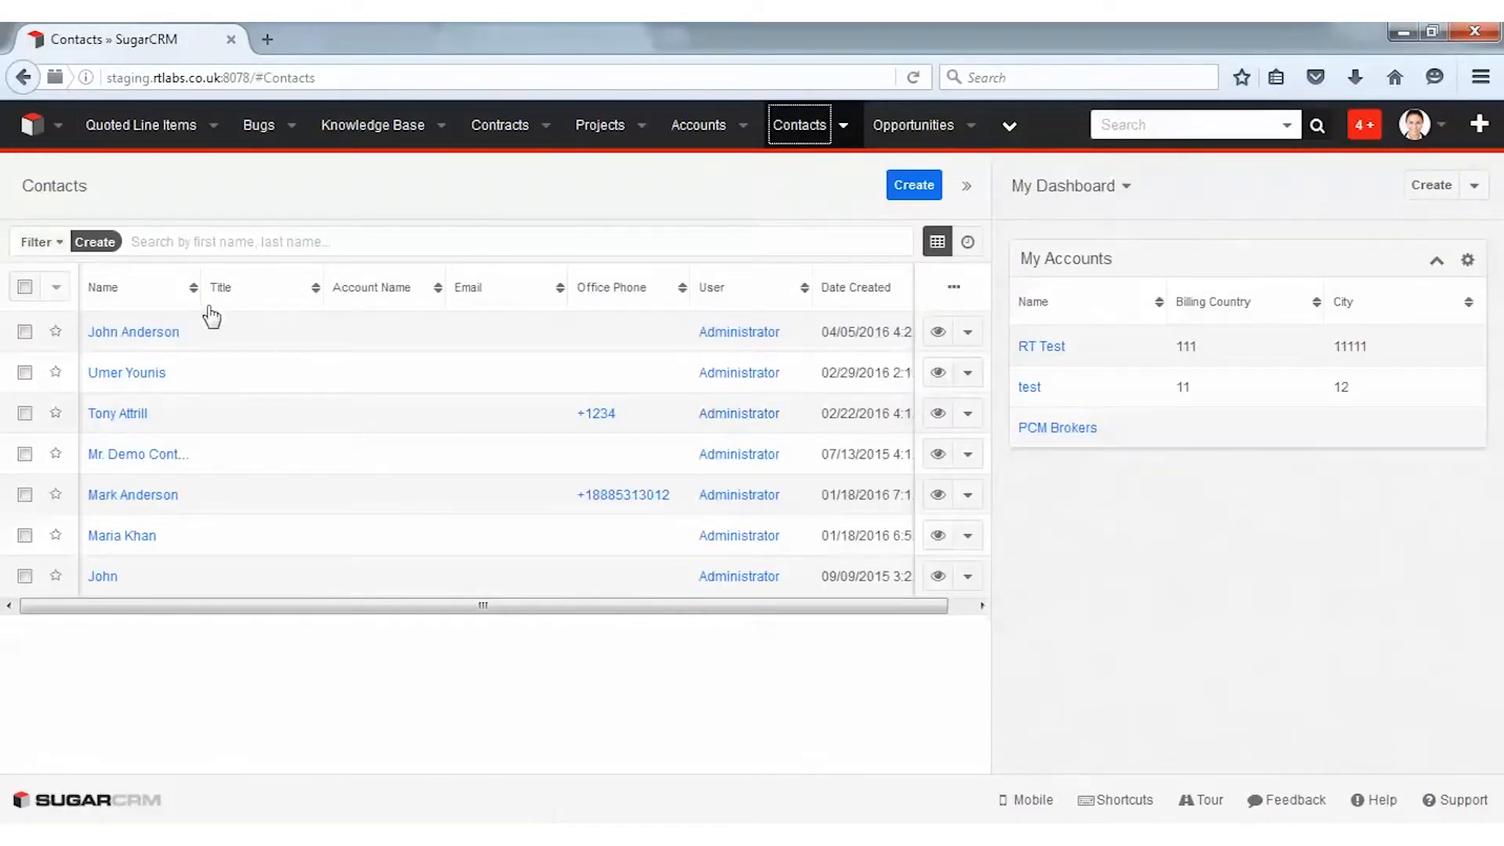
{"action": "left_click", "coordinate": [133, 332]}
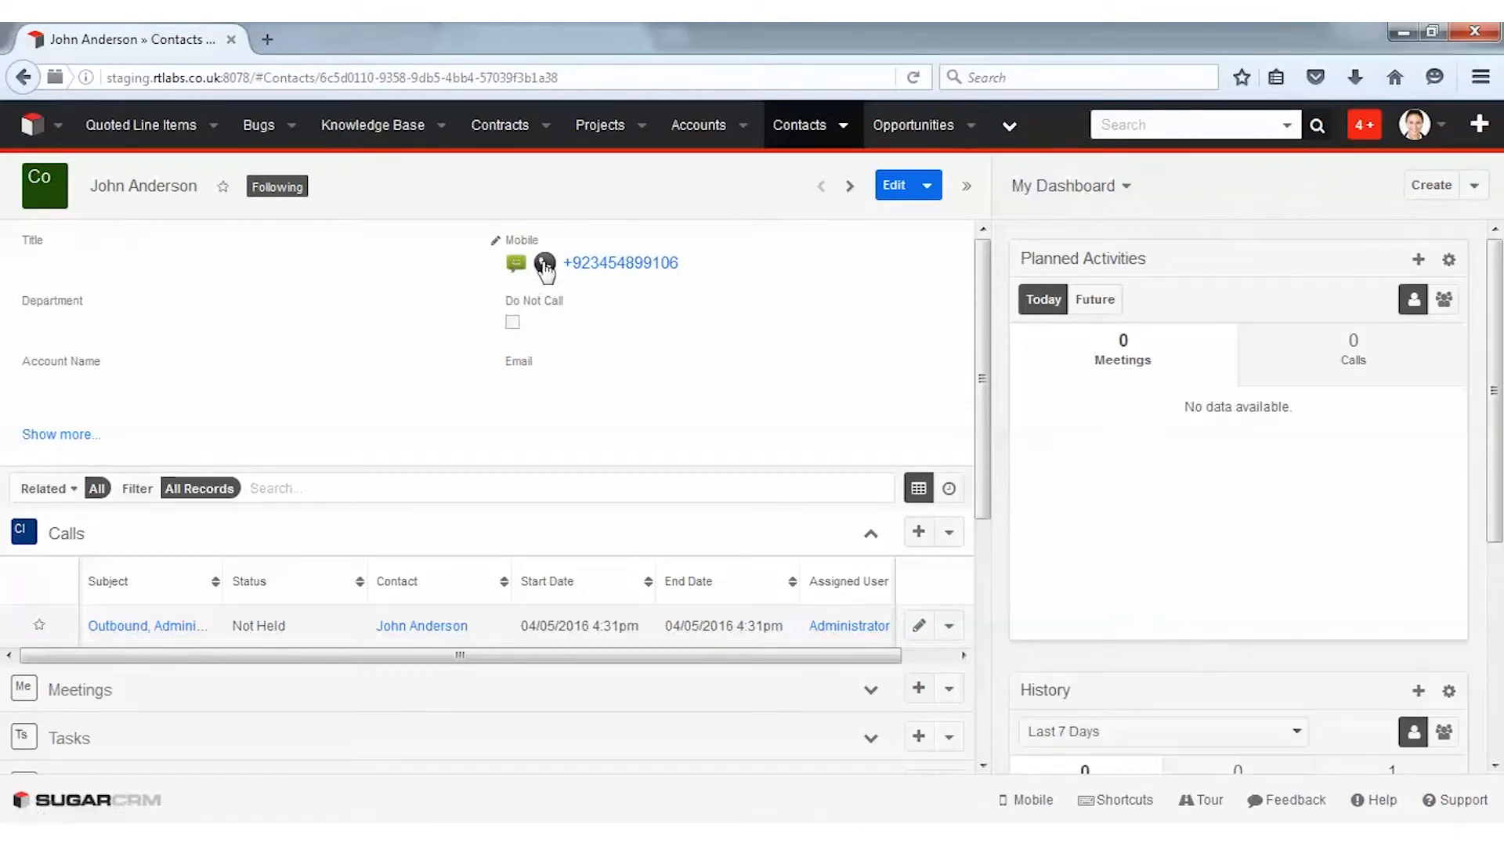
{"action": "left_click", "coordinate": [546, 264]}
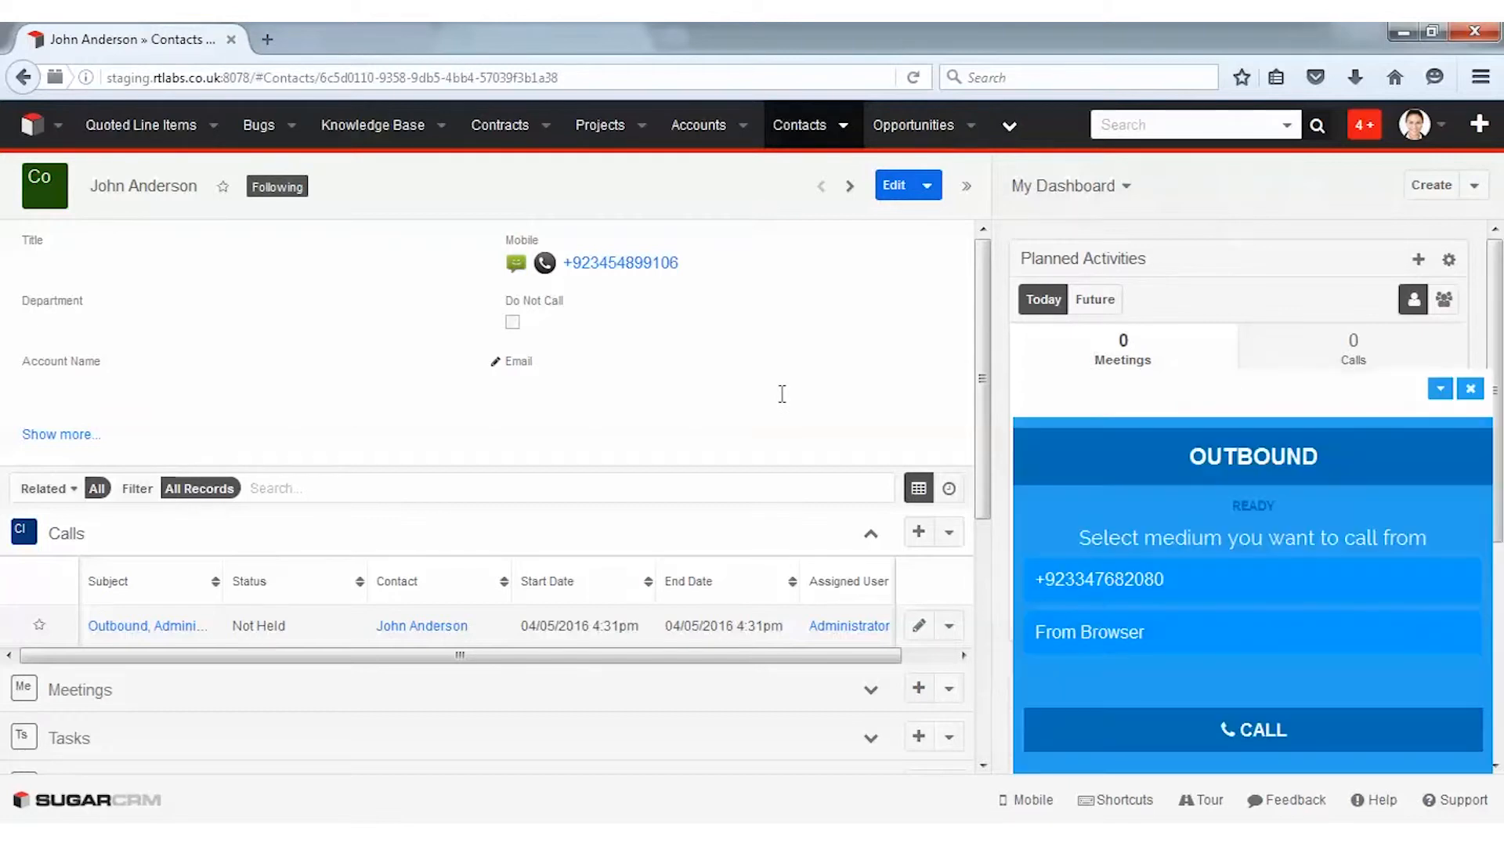
{"action": "mouse_move", "coordinate": [1311, 492]}
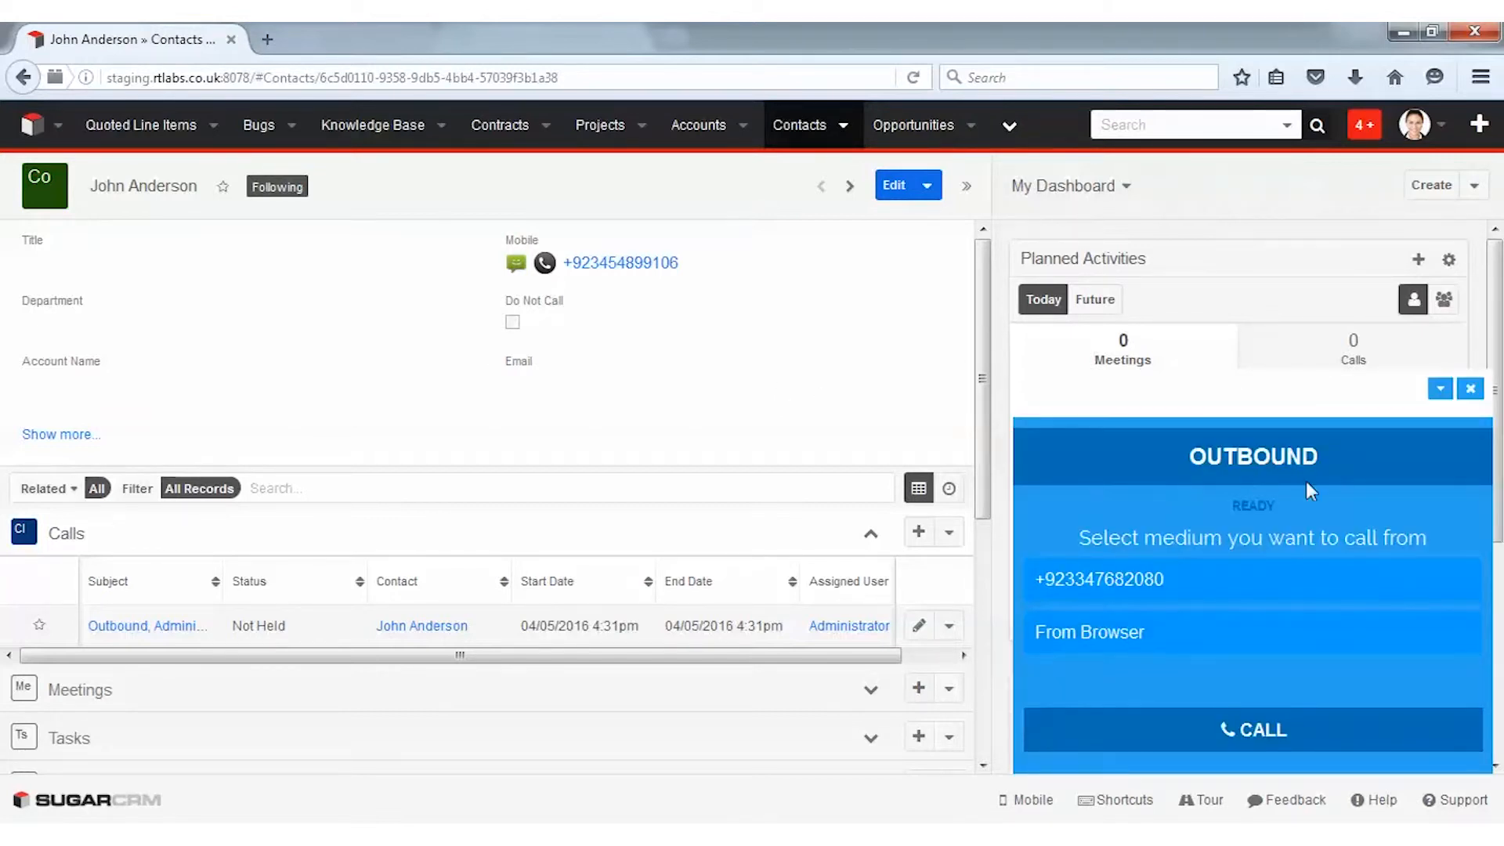
{"action": "mouse_move", "coordinate": [1158, 617]}
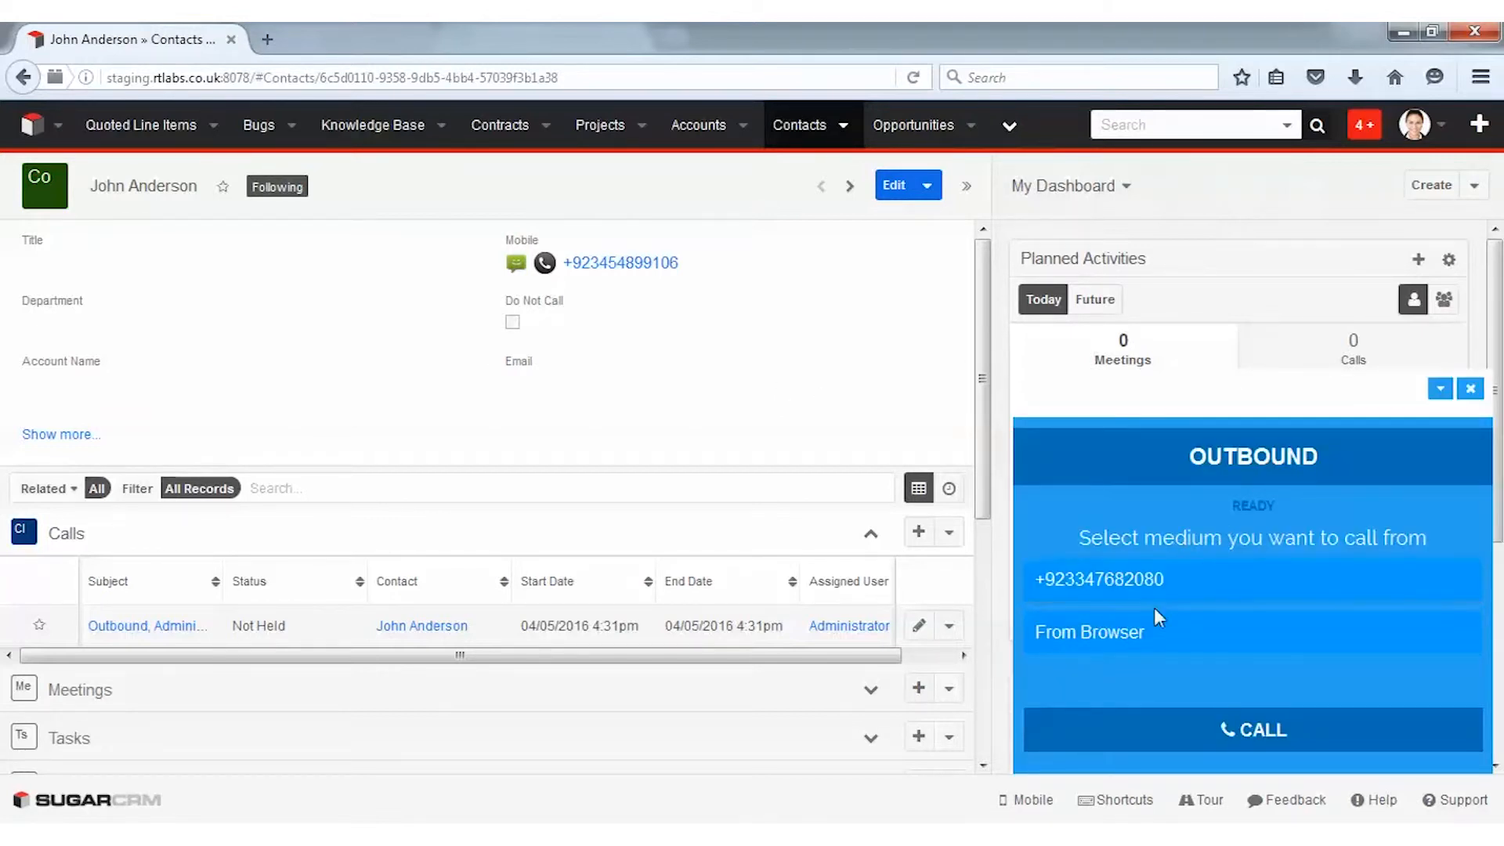
{"action": "left_click", "coordinate": [1089, 631]}
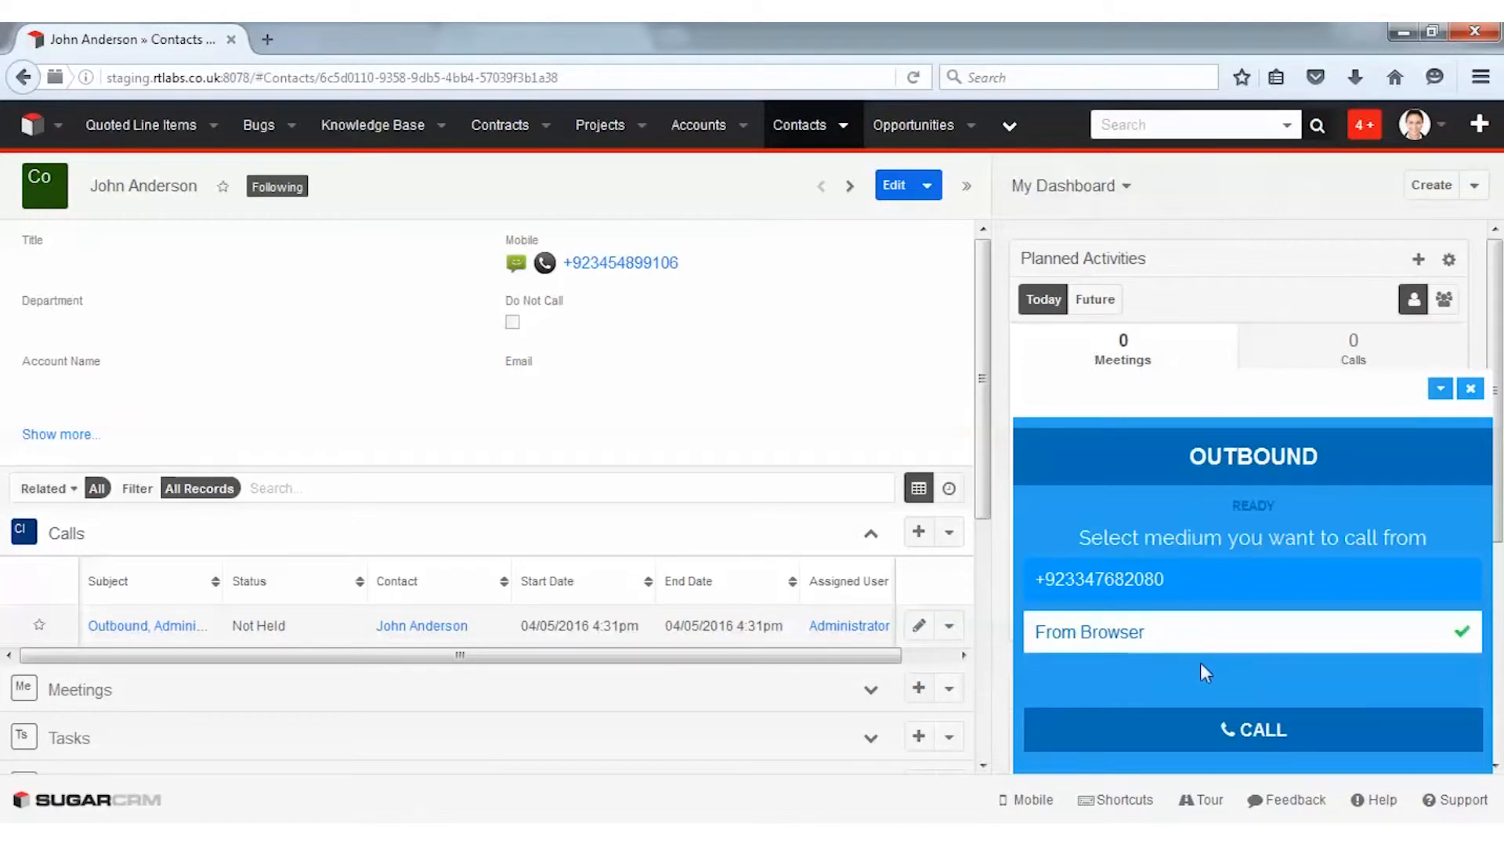
{"action": "left_click", "coordinate": [1252, 730]}
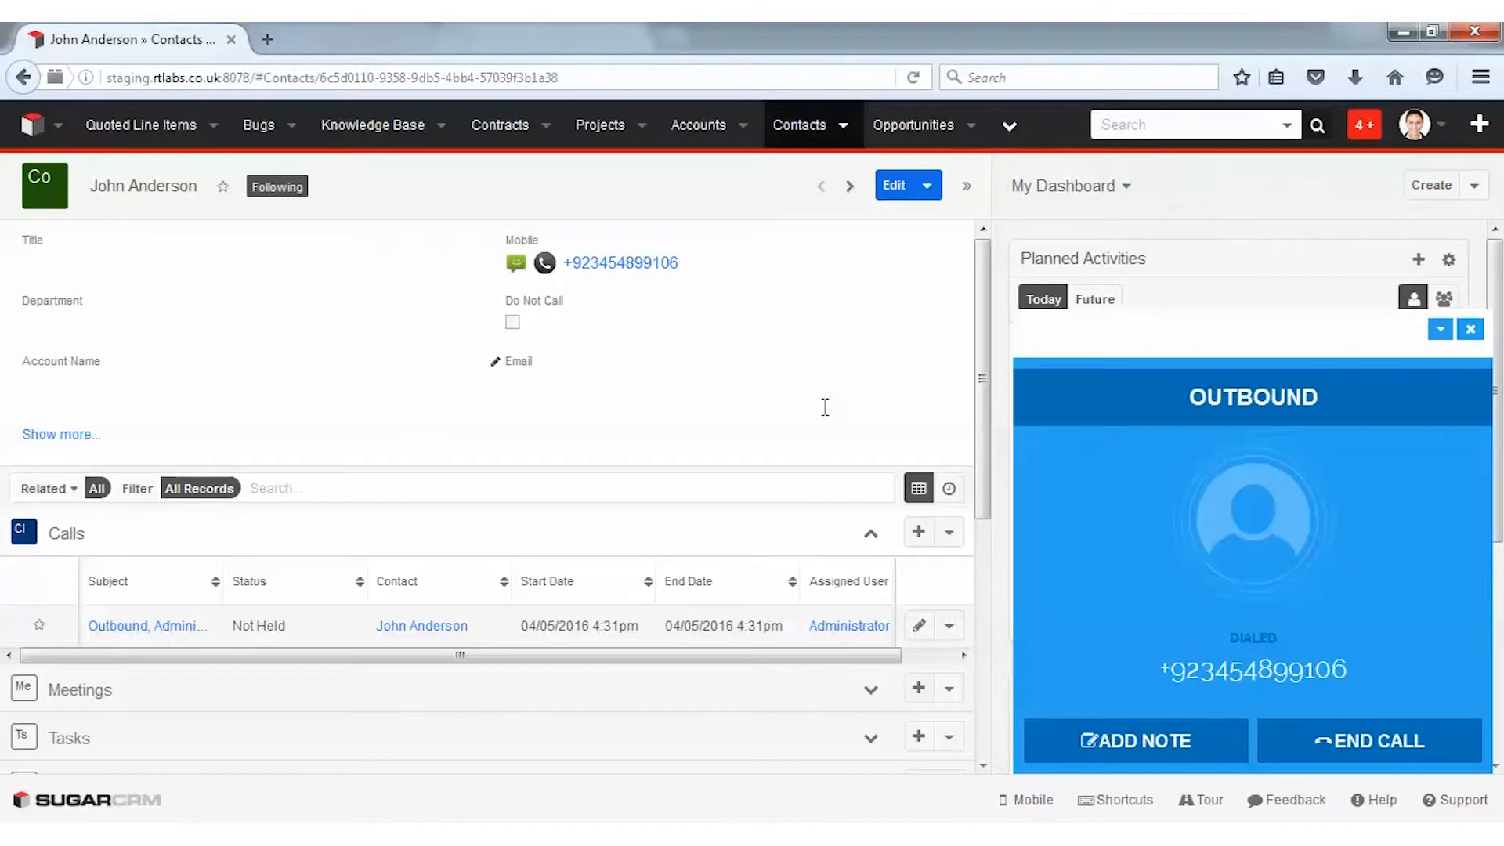
Save the note 'Calling Customer' on the call, then view the ended call's details.
{"action": "left_click", "coordinate": [1136, 741]}
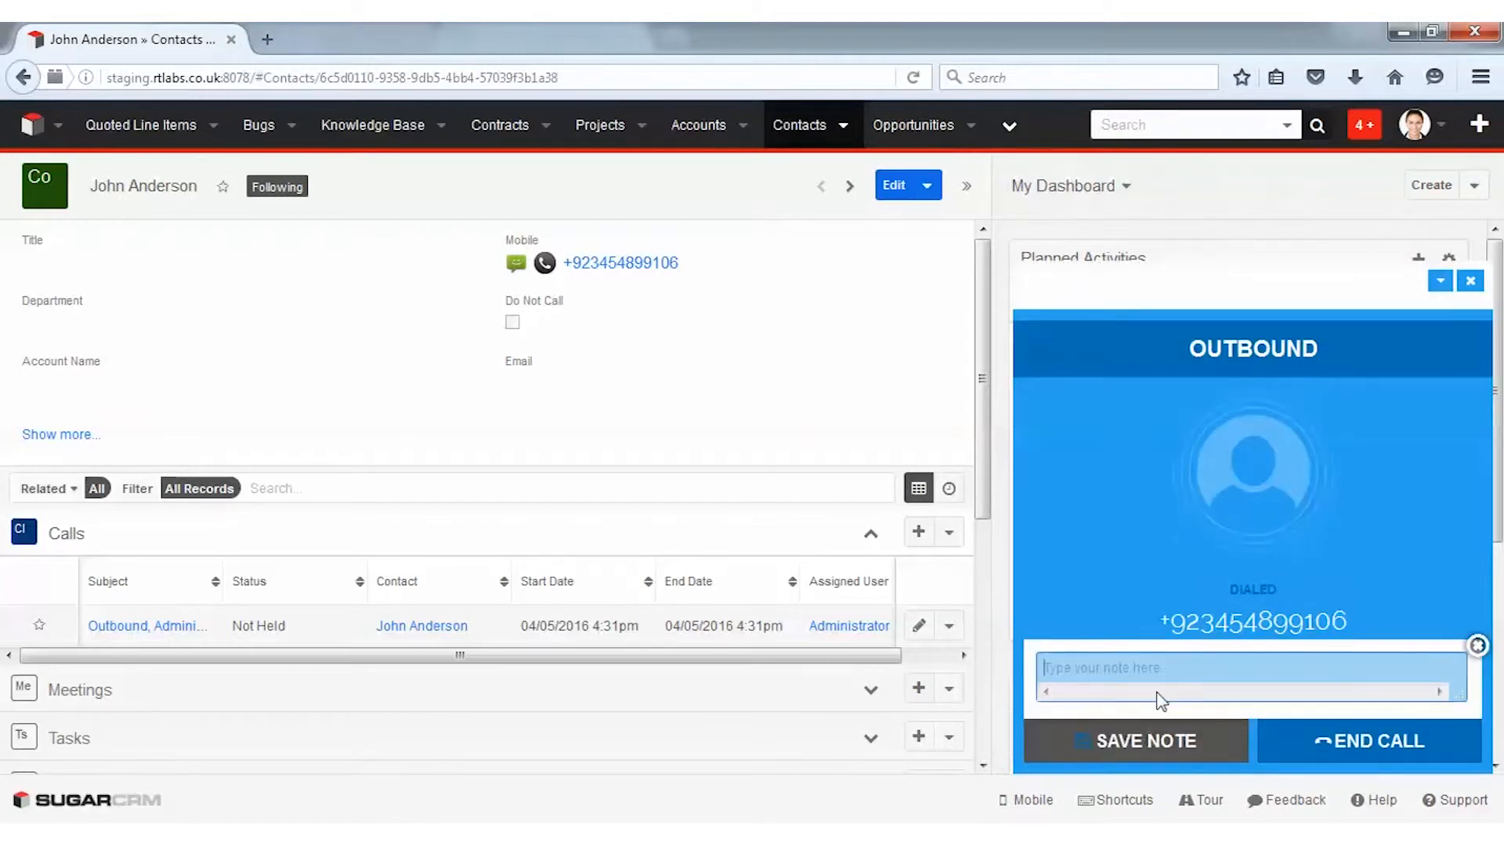
{"action": "type", "text": "Calling Cu"}
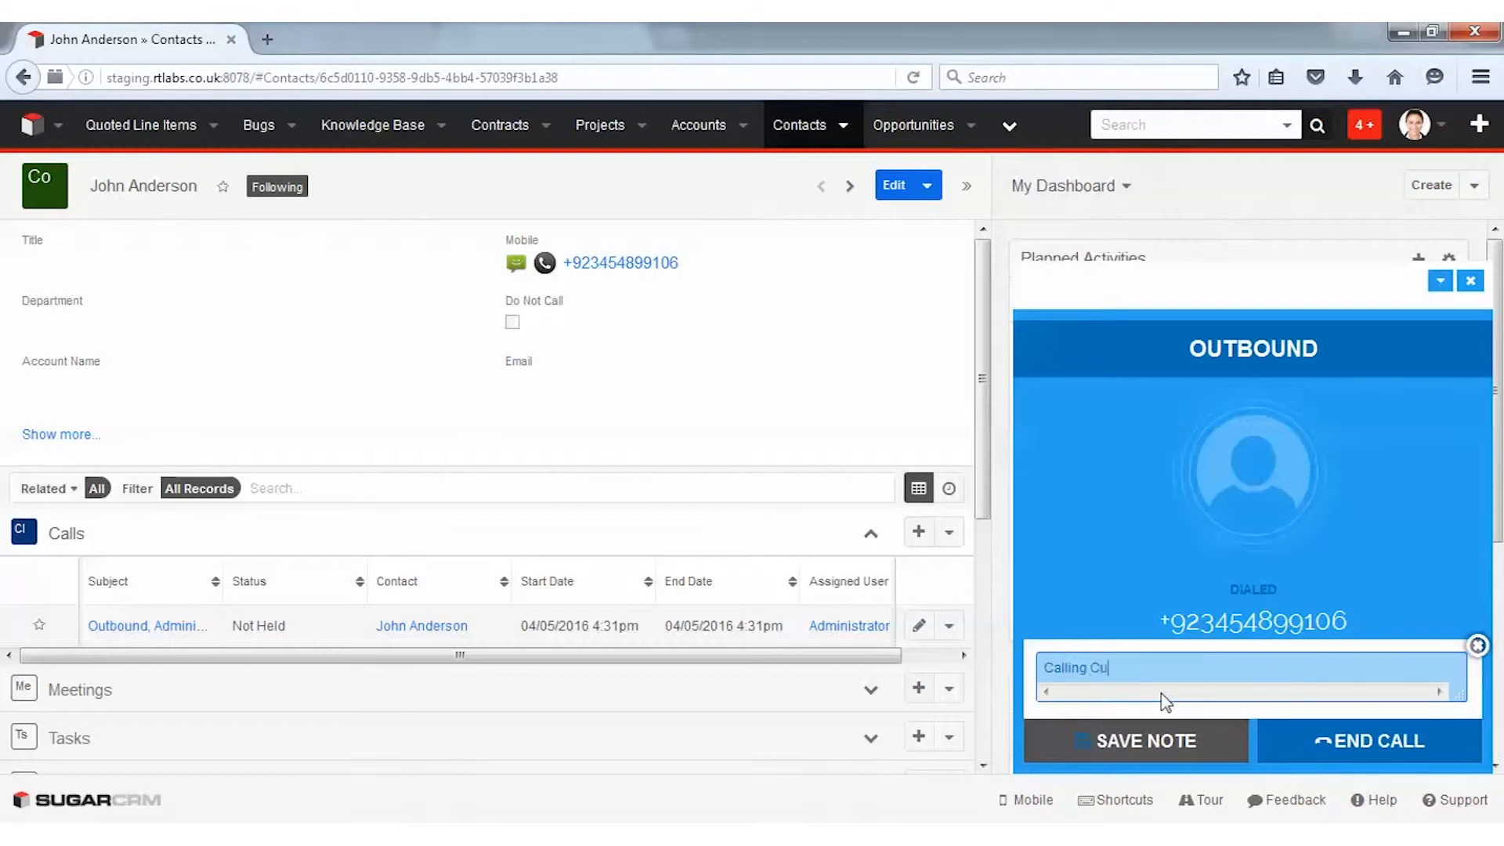
{"action": "type", "text": "stomer"}
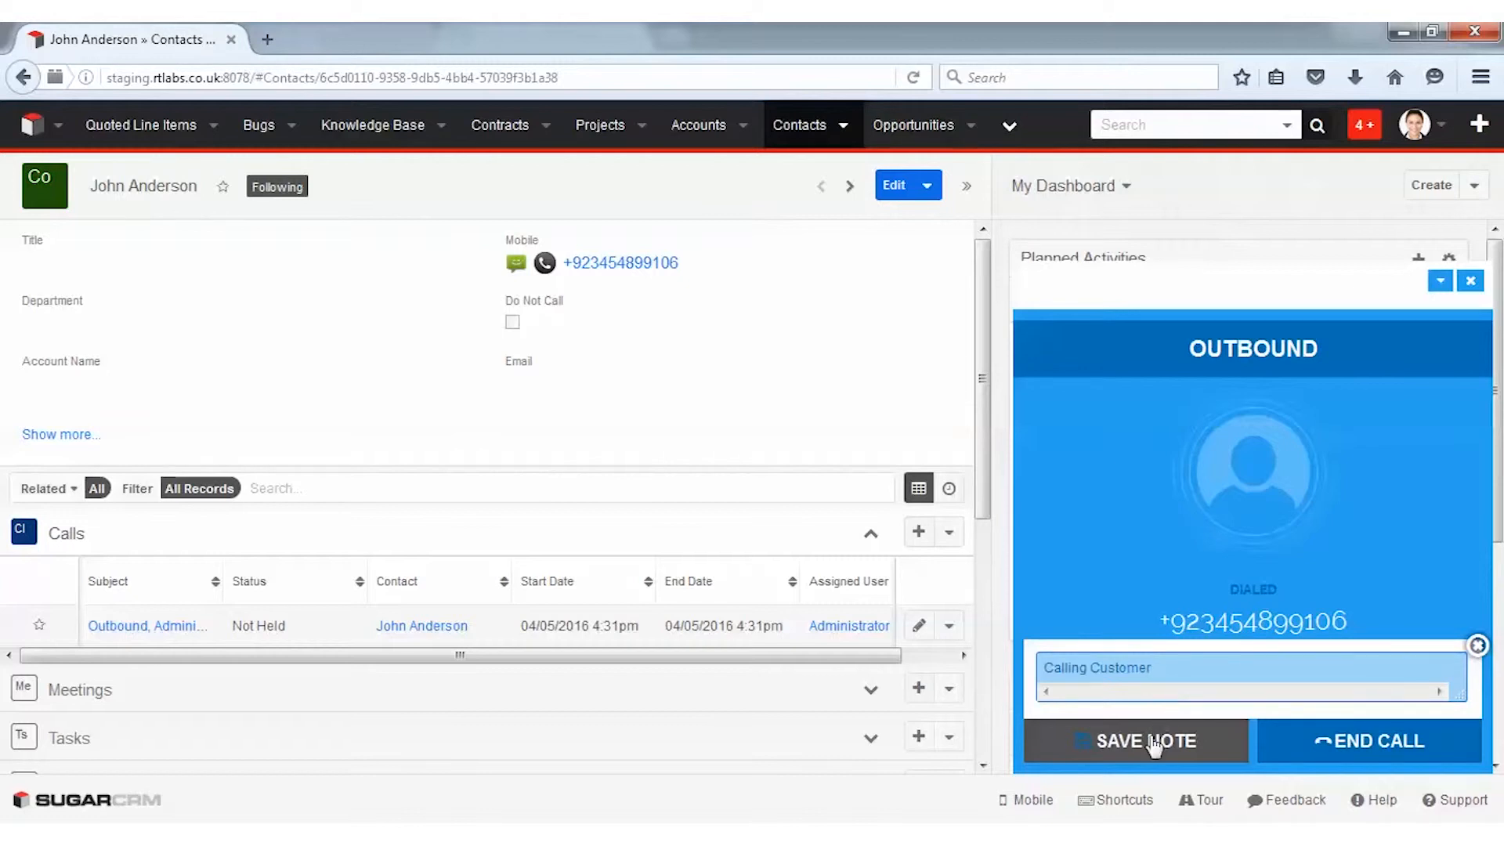
{"action": "left_click", "coordinate": [1371, 741]}
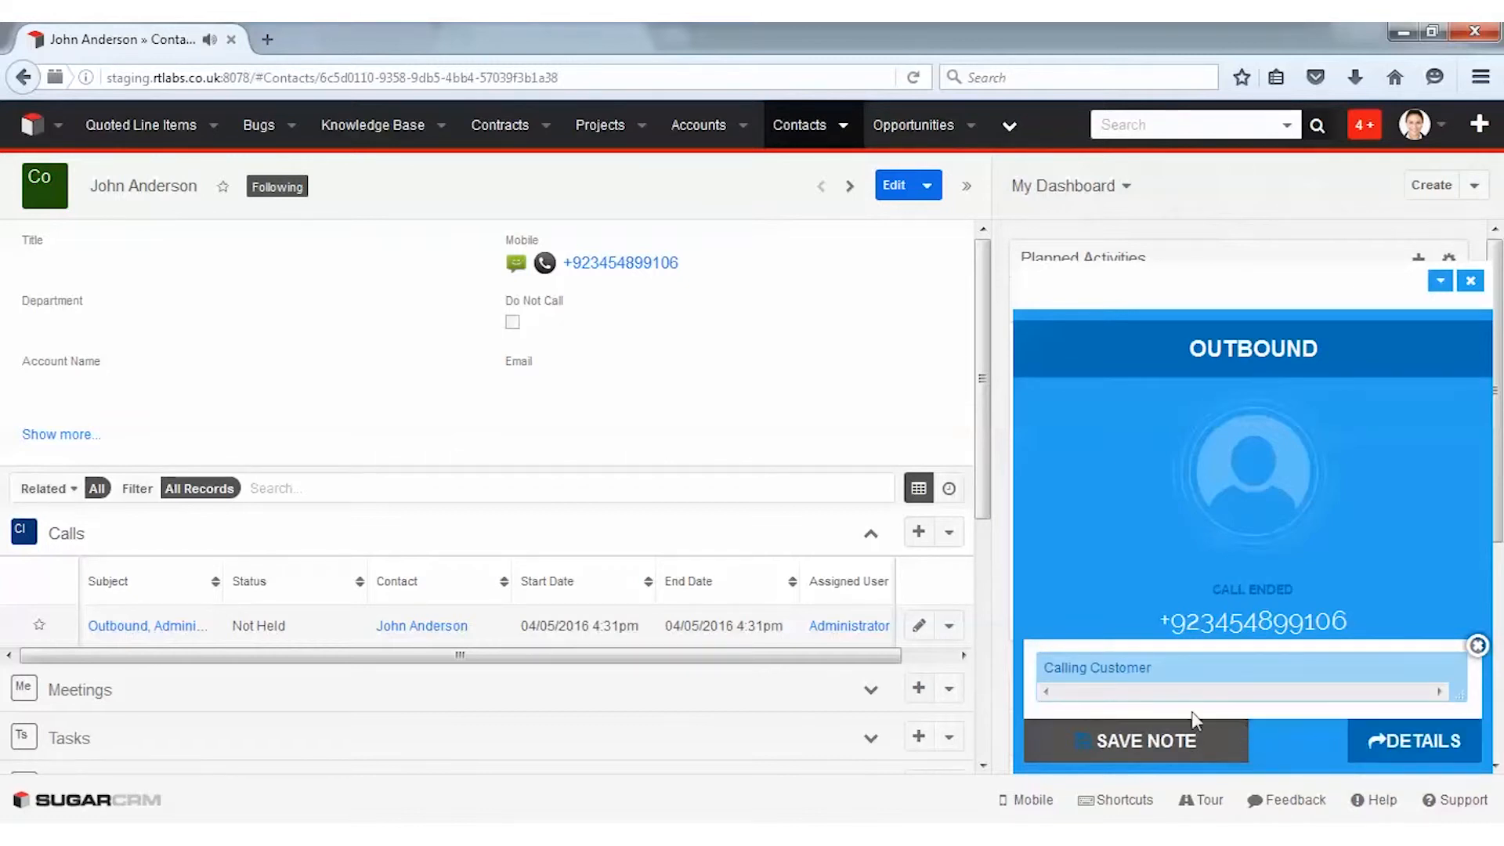
{"action": "left_click", "coordinate": [1415, 740]}
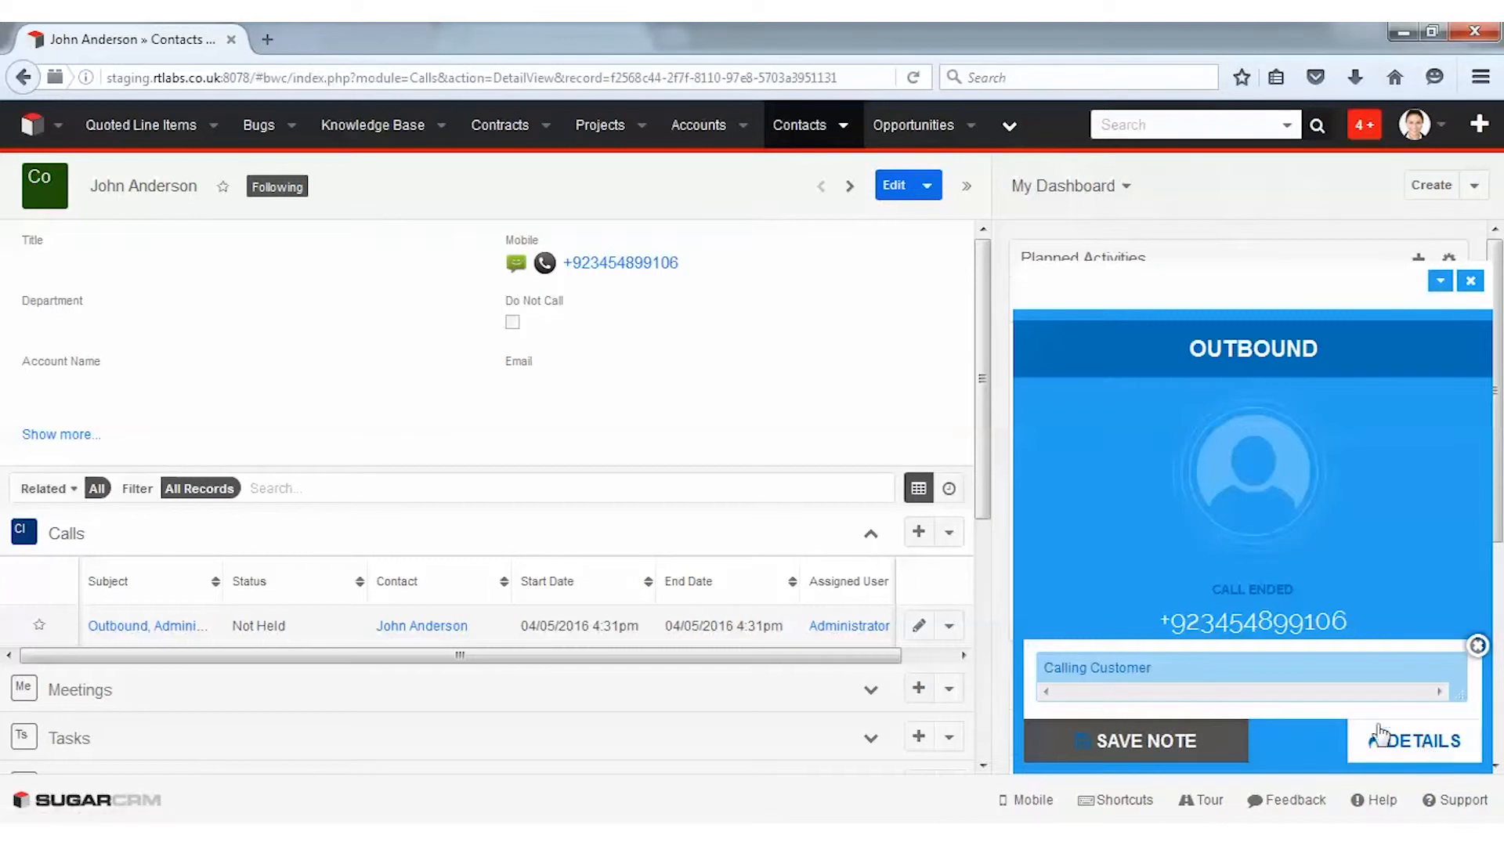
Open the call record and play back its saved recording.
{"action": "left_click", "coordinate": [1422, 741]}
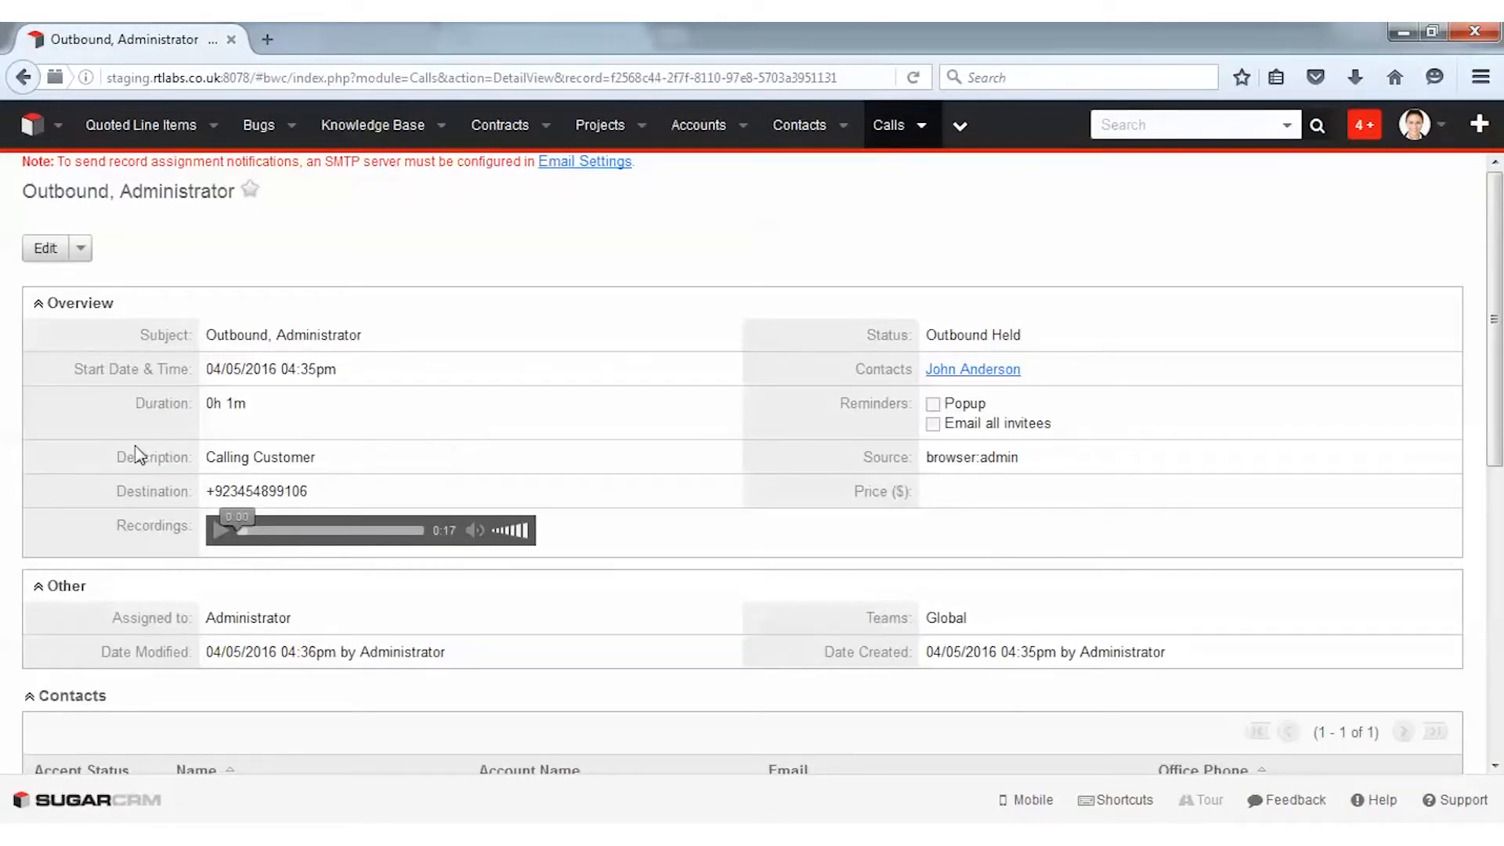
{"action": "left_click", "coordinate": [971, 369]}
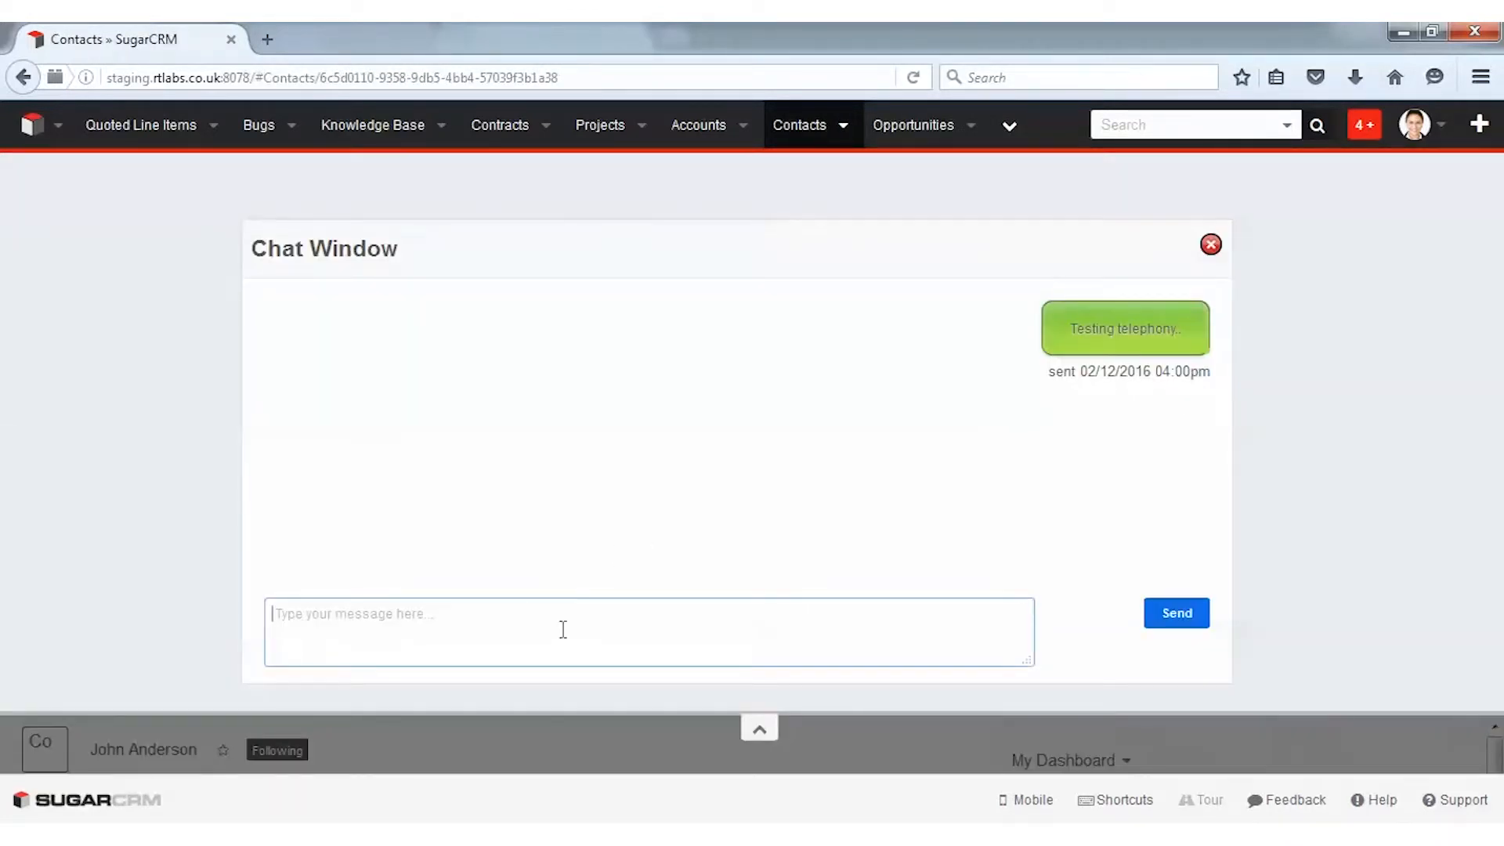
{"action": "type", "text": "Hi how"}
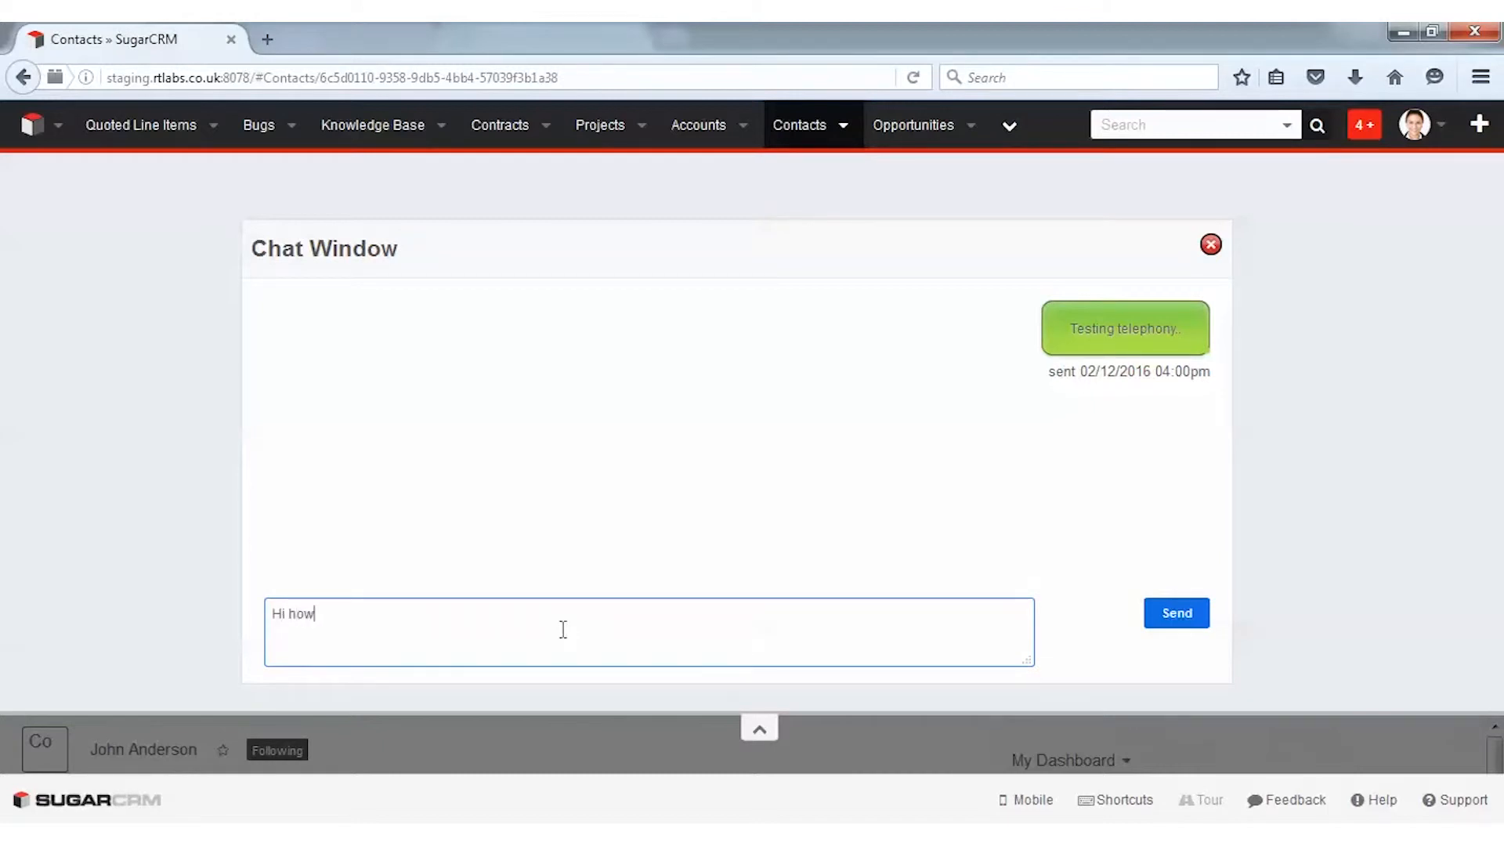
{"action": "type", "text": "are you?"}
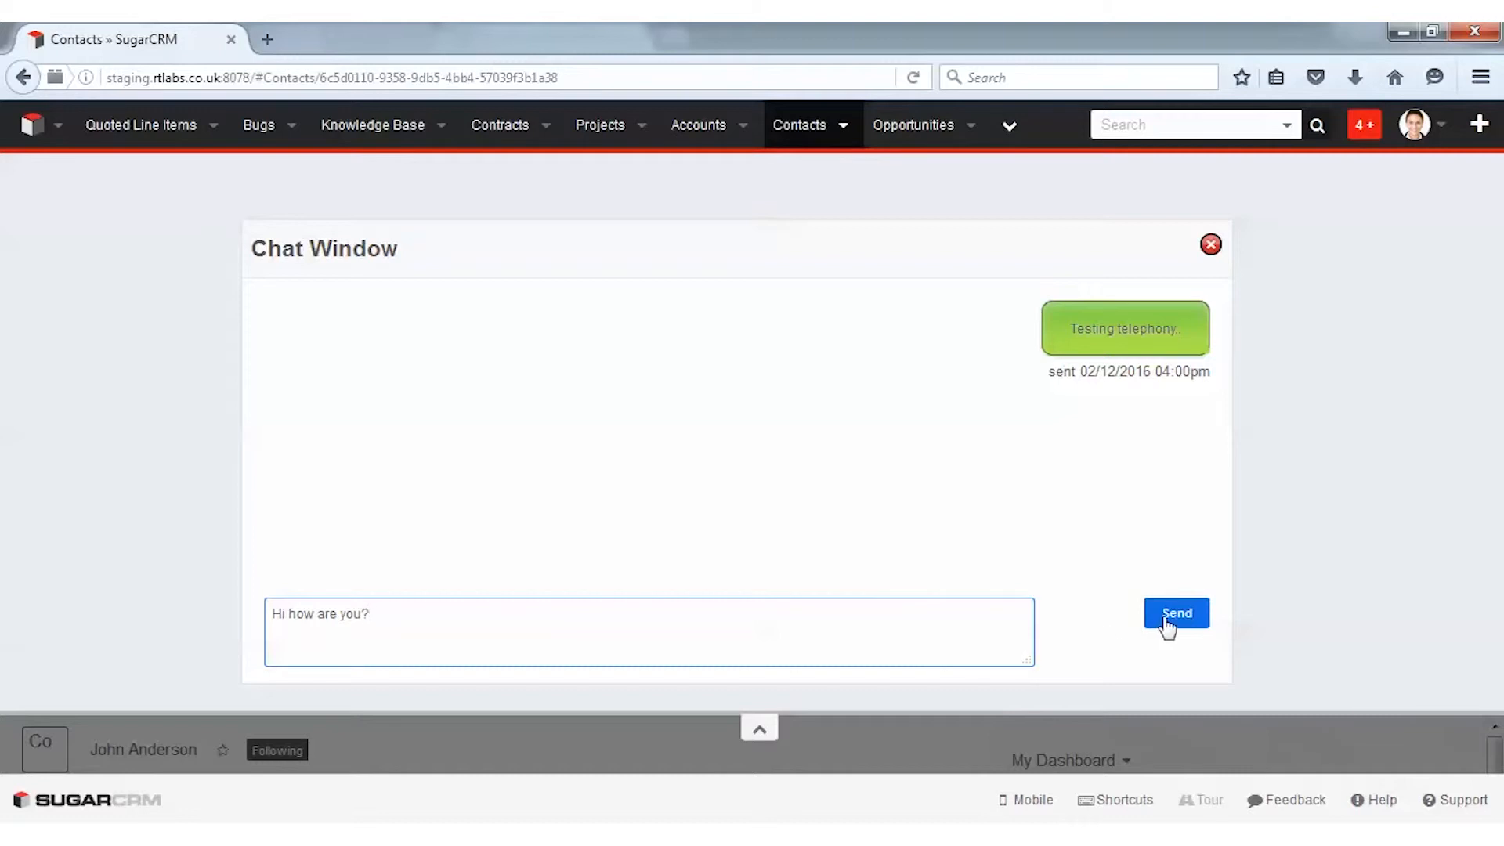
{"action": "left_click", "coordinate": [1176, 613]}
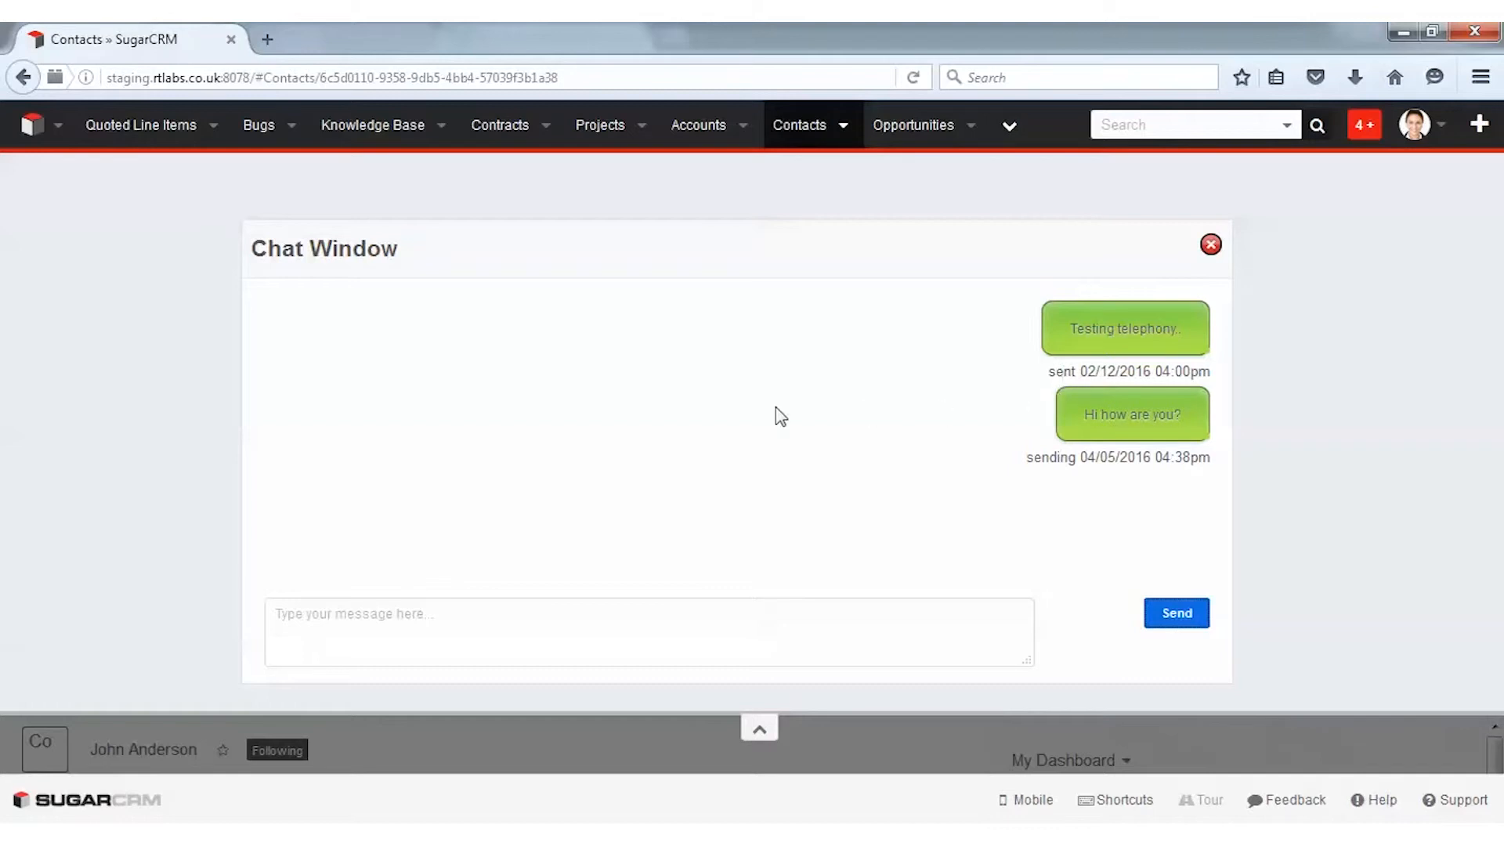
{"action": "mouse_move", "coordinate": [780, 448]}
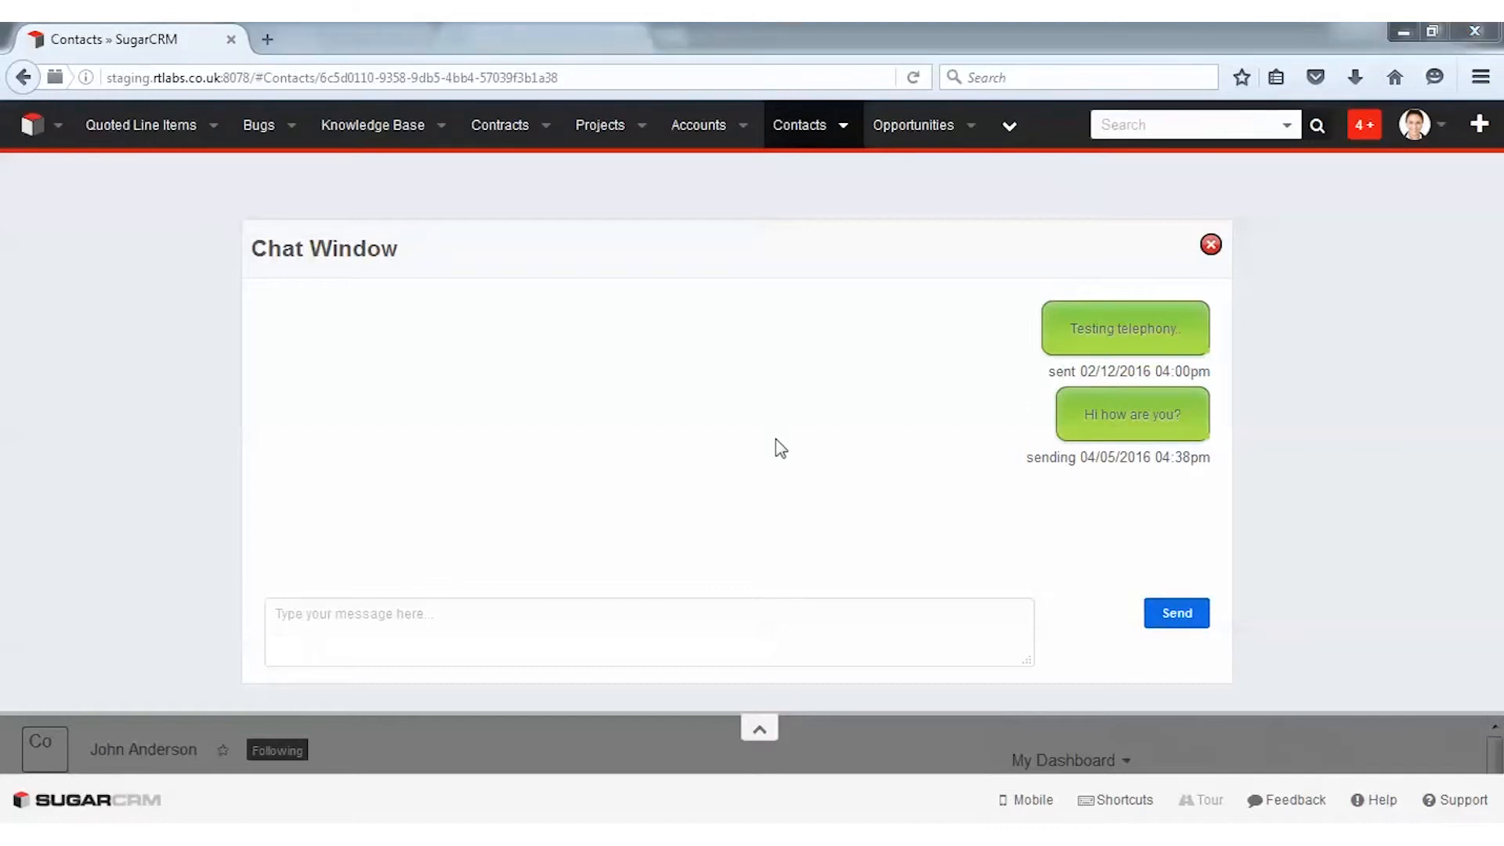
{"action": "mouse_move", "coordinate": [1415, 125]}
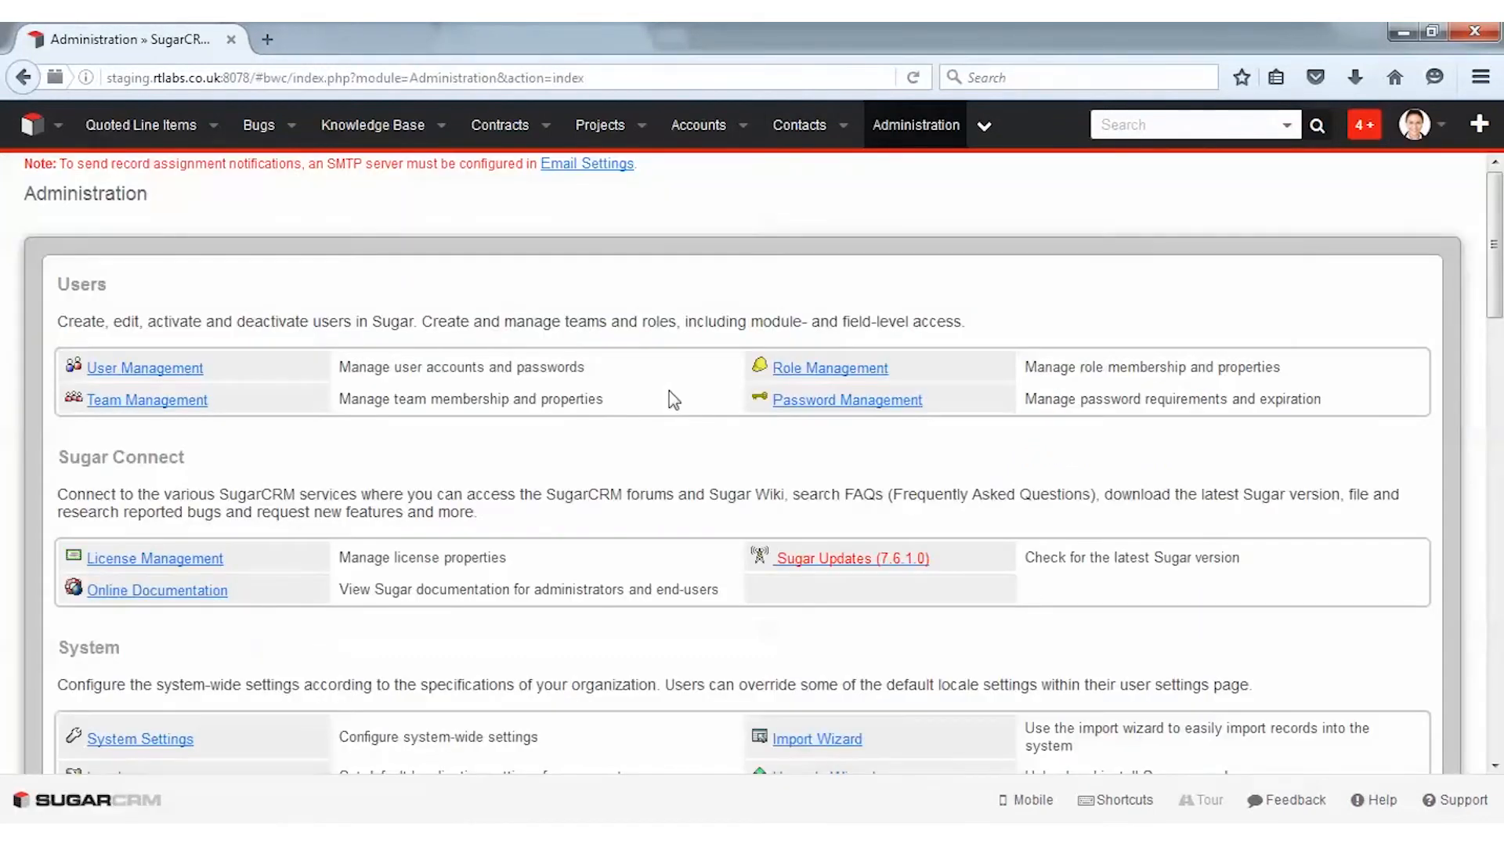
Scroll Administration to RT Telephony and open IVR Settings.
{"action": "scroll", "scroll_direction": "down", "scroll_amount": 3}
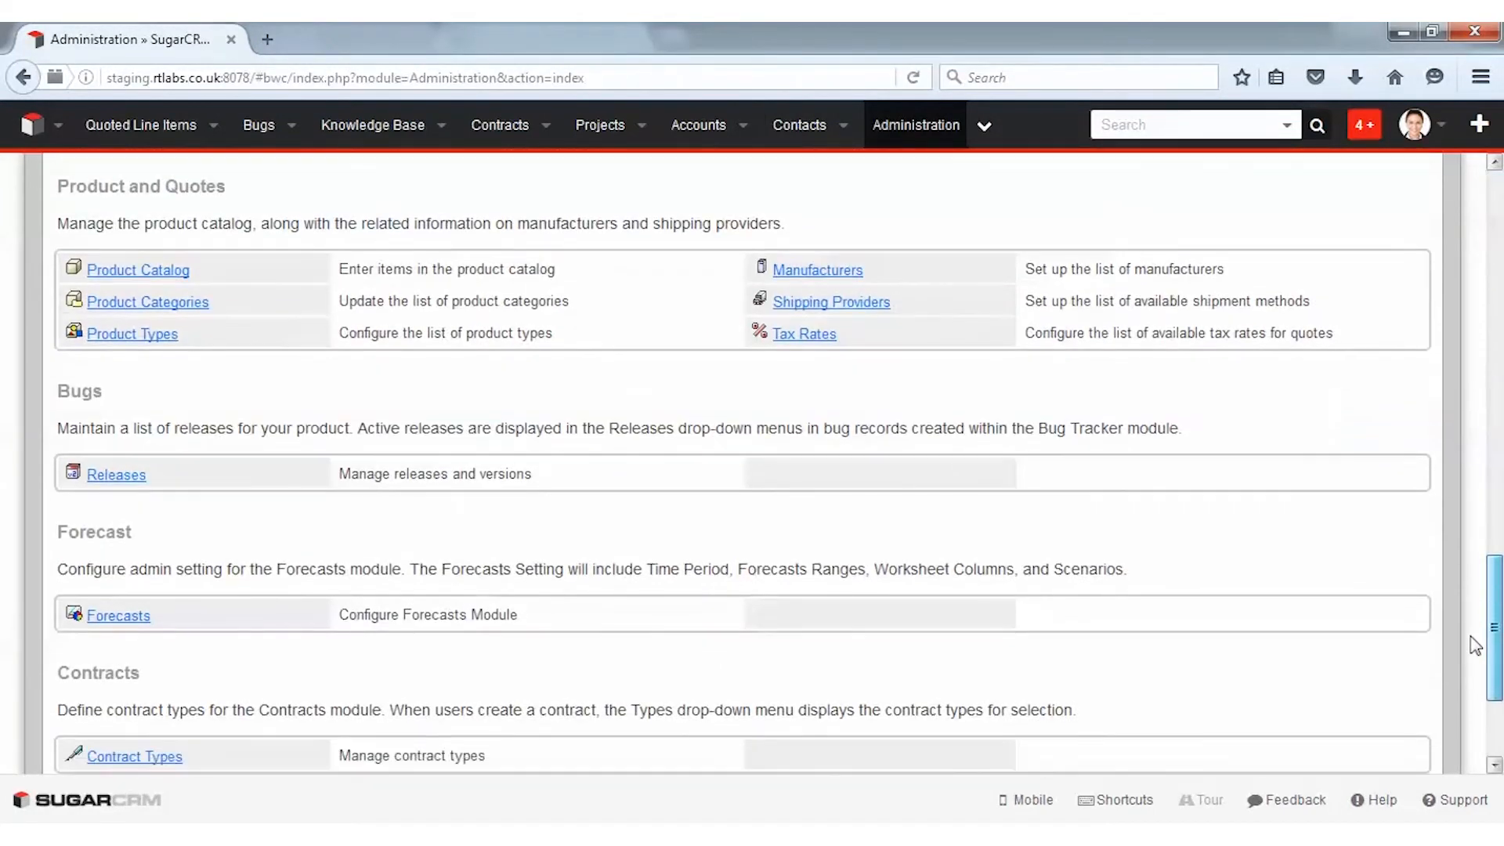
{"action": "scroll", "scroll_direction": "down", "scroll_amount": 3}
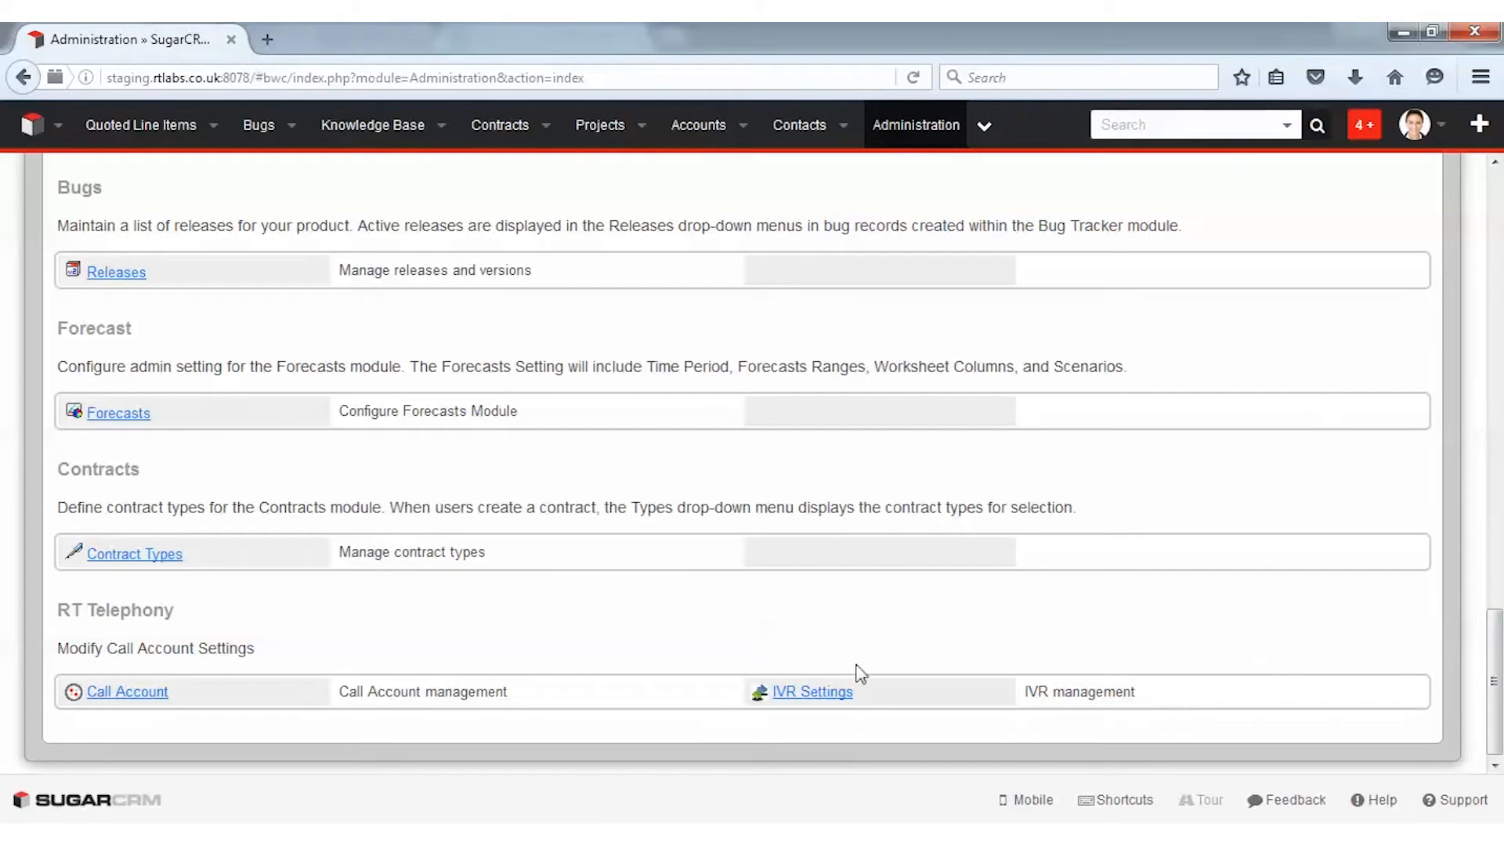
{"action": "left_click", "coordinate": [813, 692]}
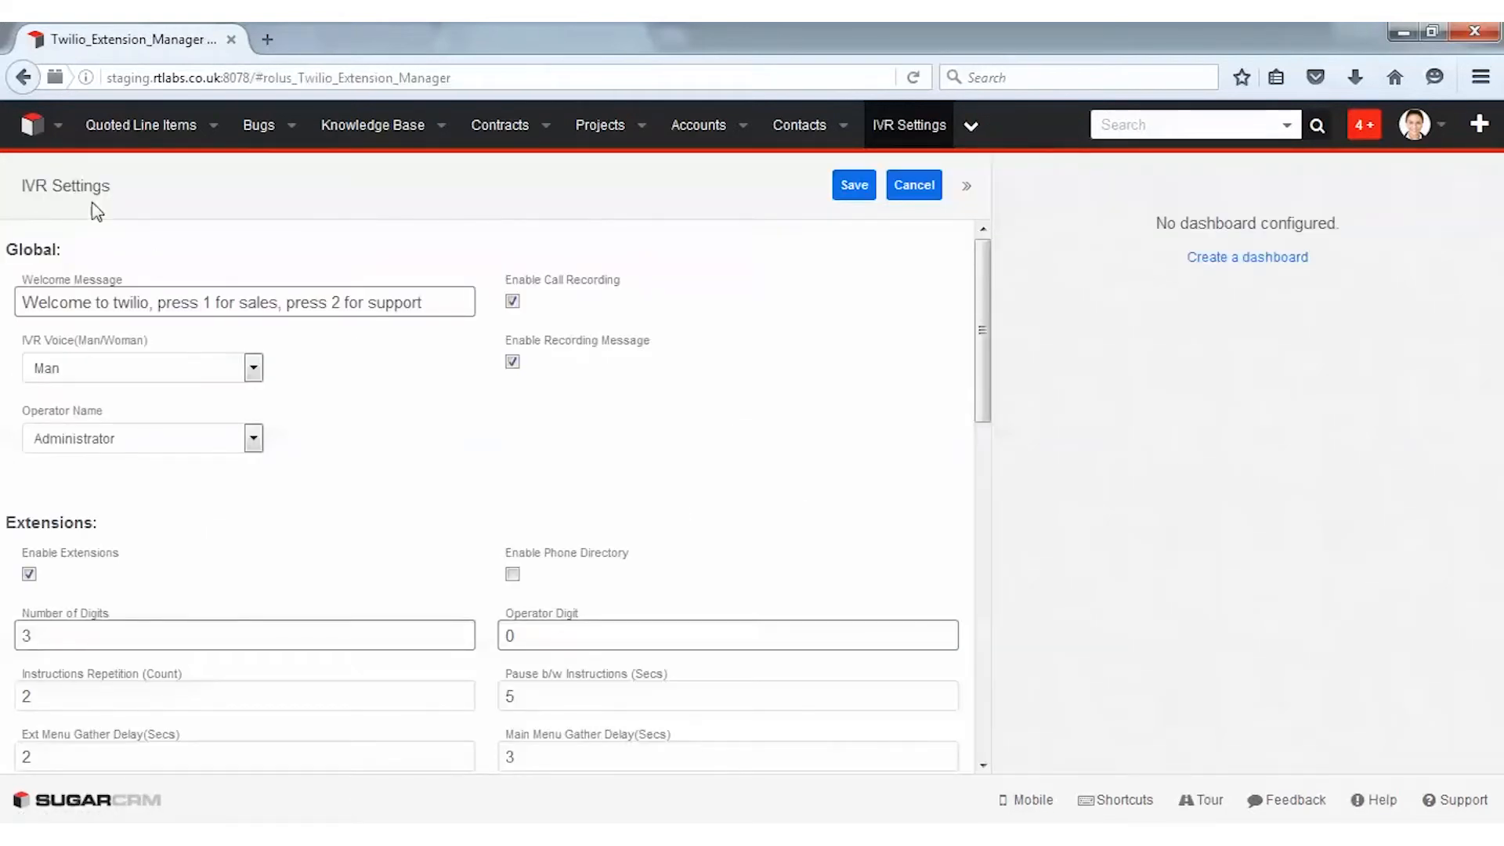
{"action": "double_click", "coordinate": [59, 185]}
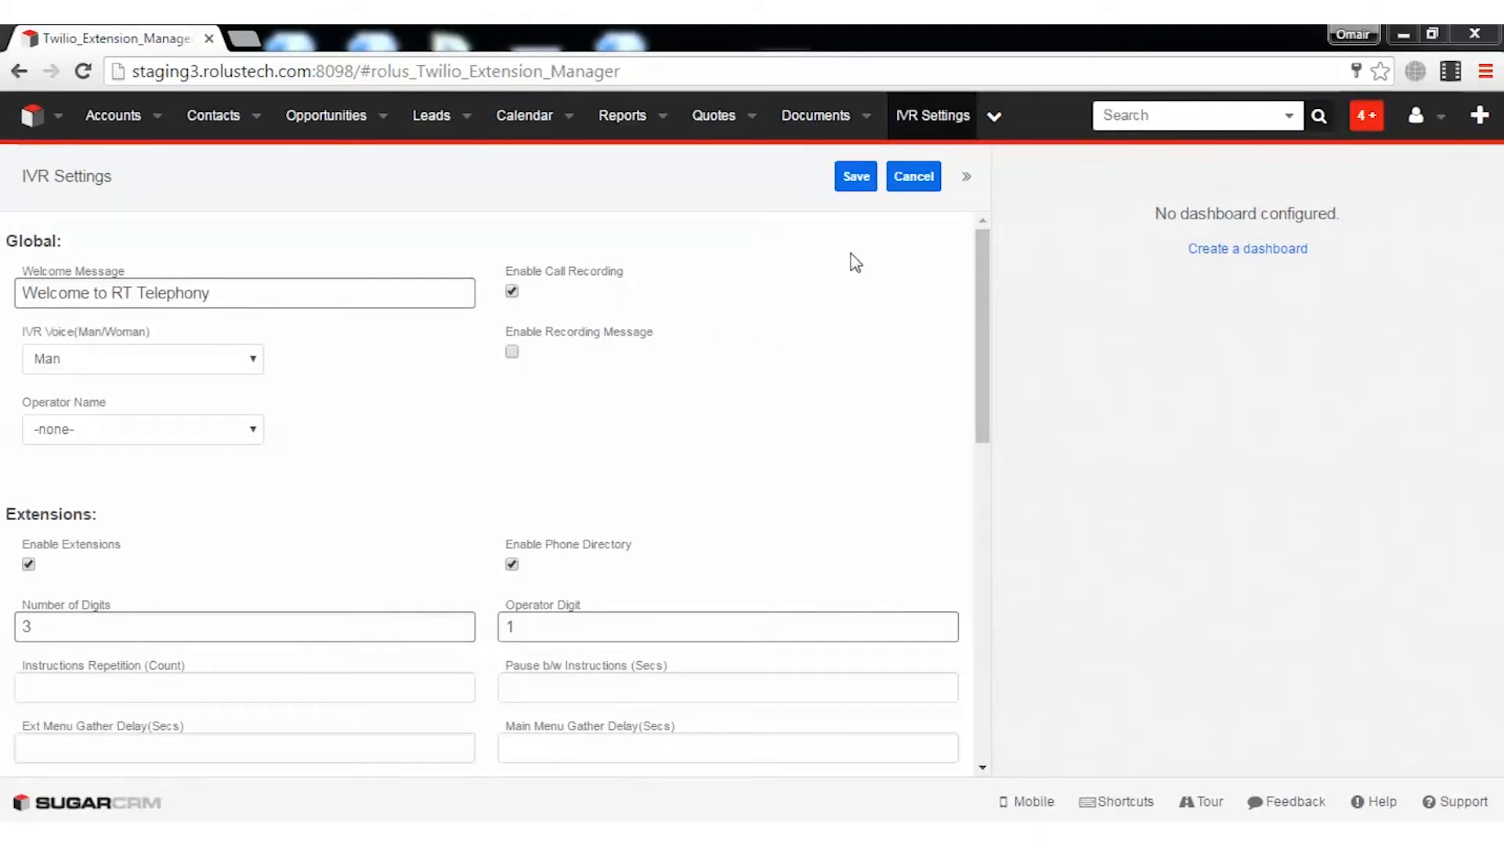
{"action": "mouse_move", "coordinate": [822, 375]}
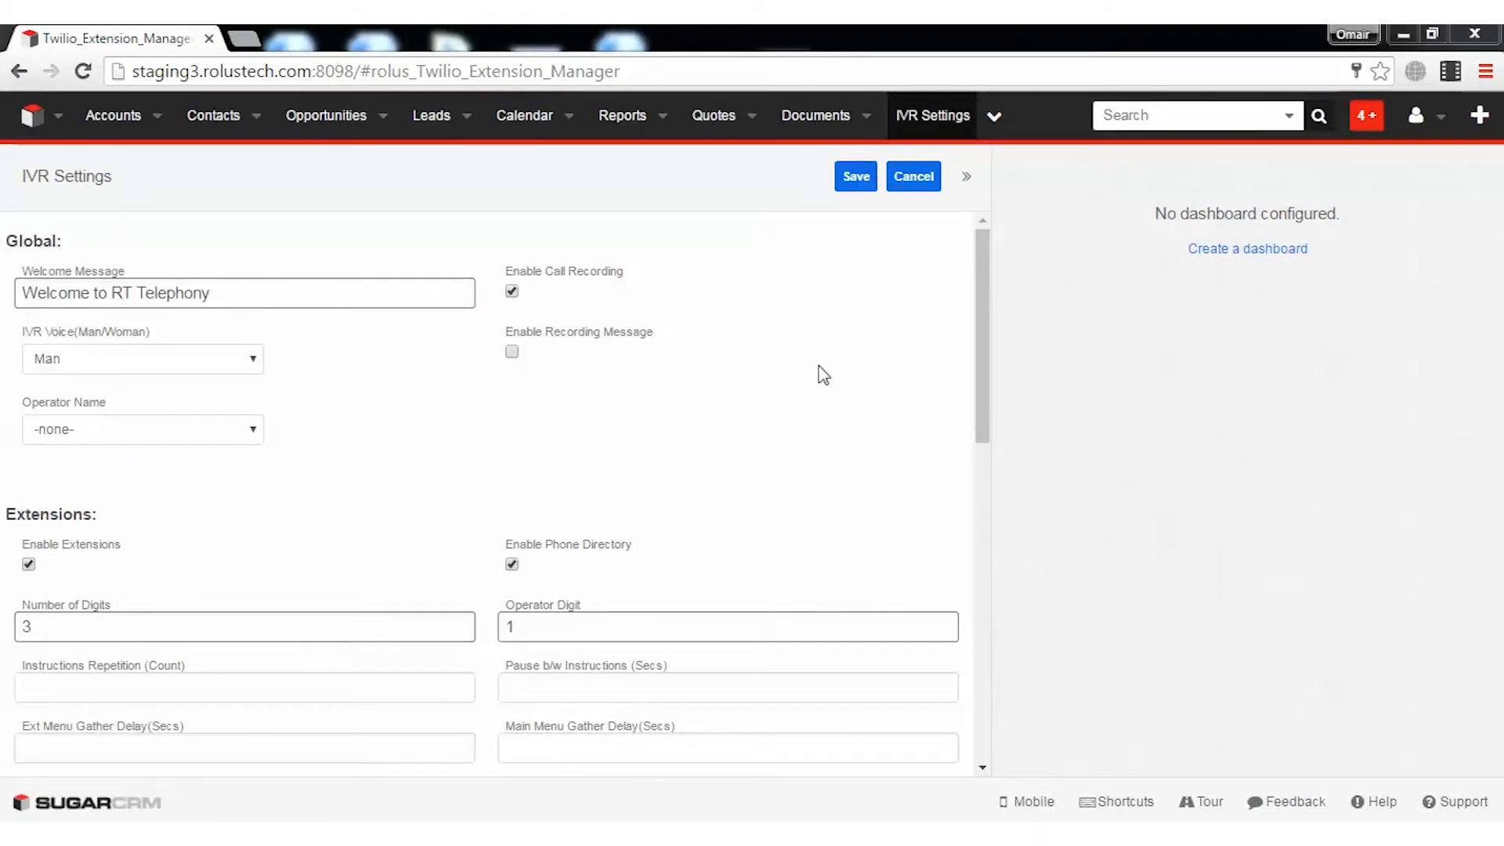
{"action": "mouse_move", "coordinate": [75, 518]}
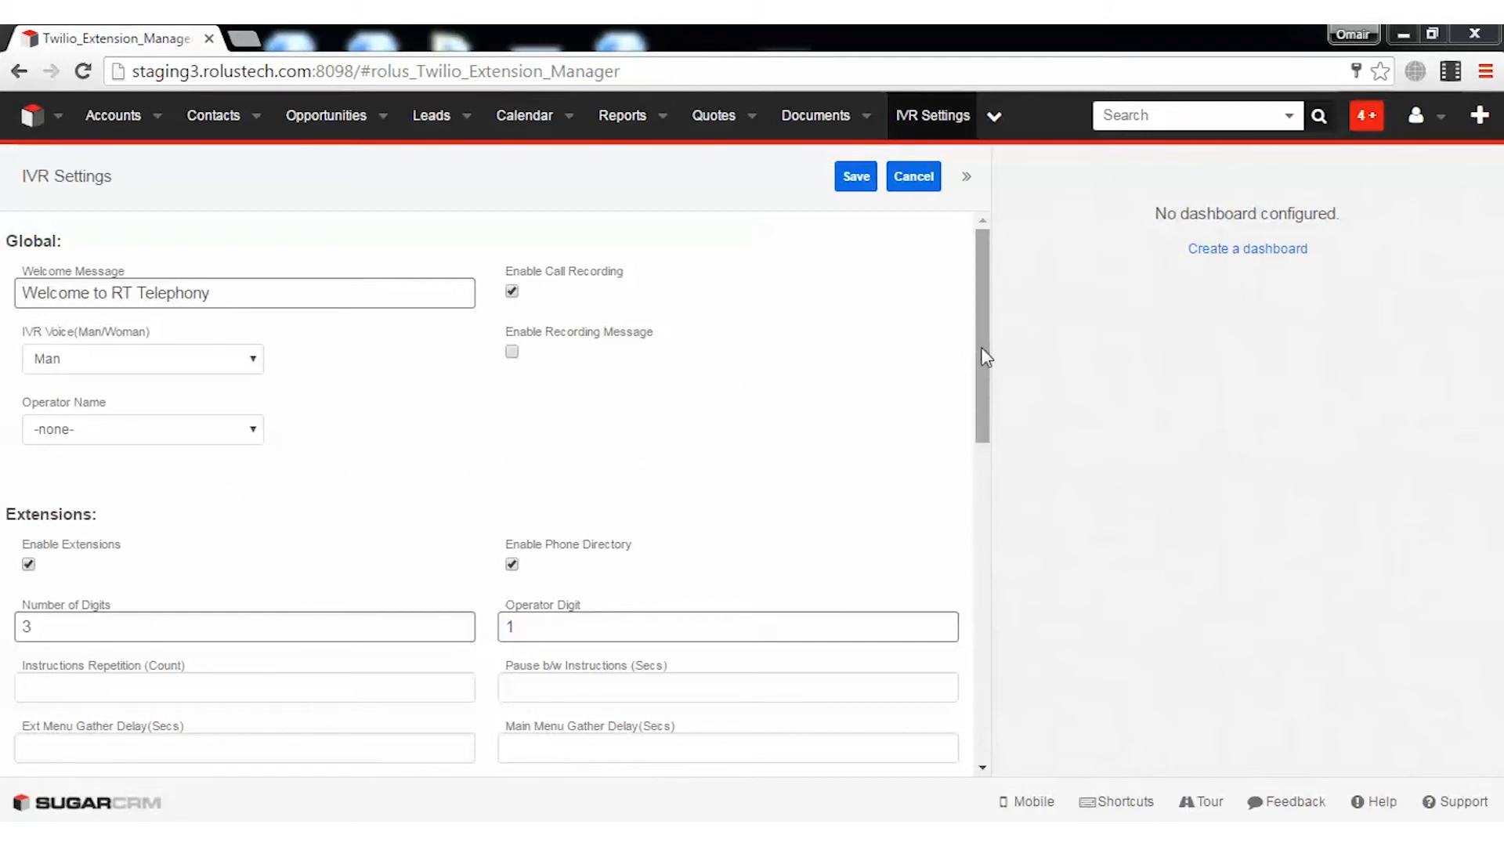
{"action": "scroll", "scroll_direction": "down", "scroll_amount": 3}
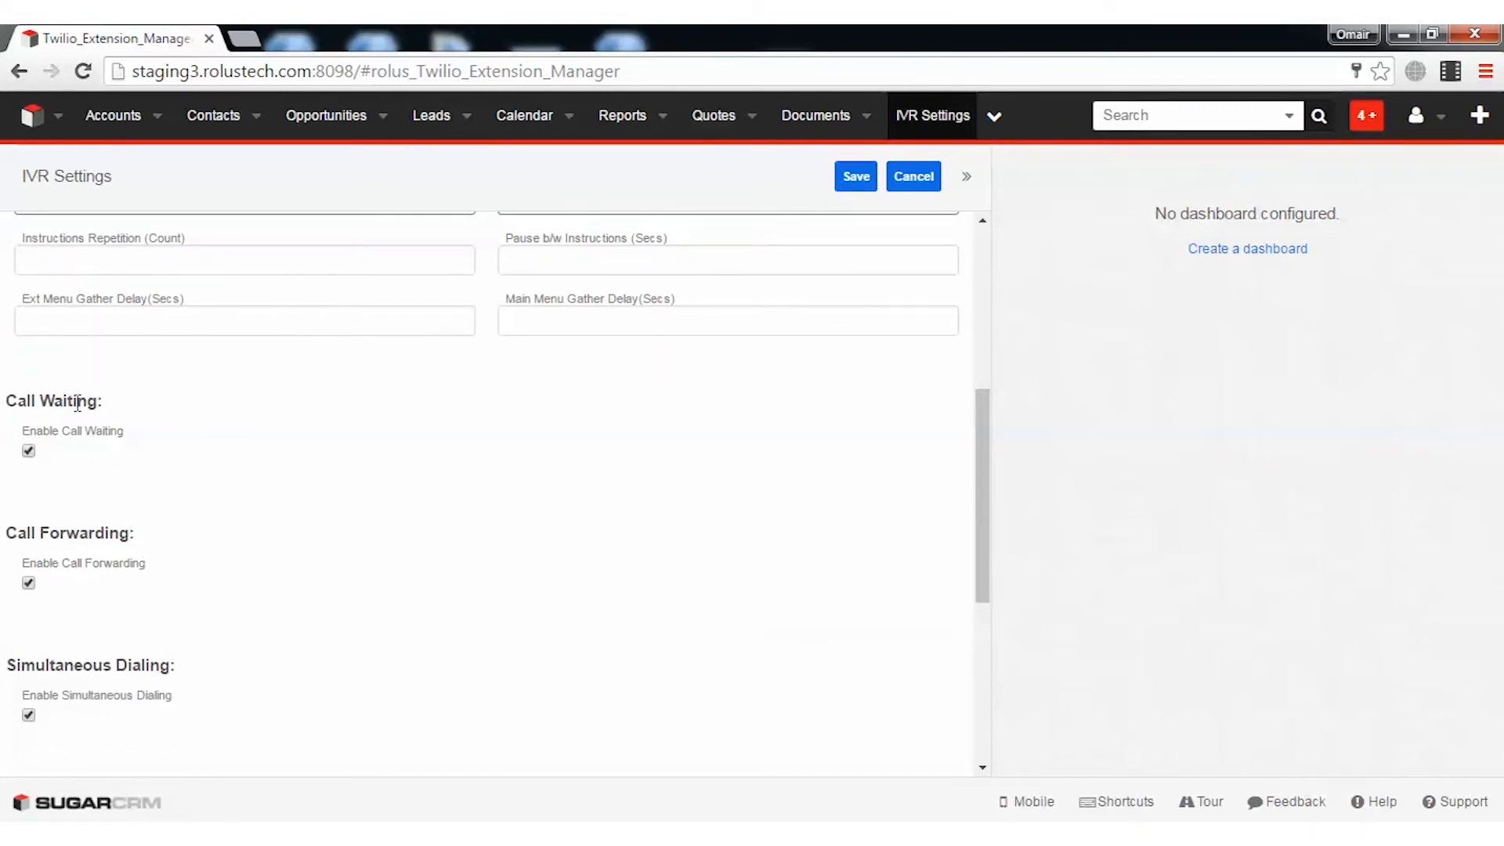
{"action": "mouse_move", "coordinate": [432, 619]}
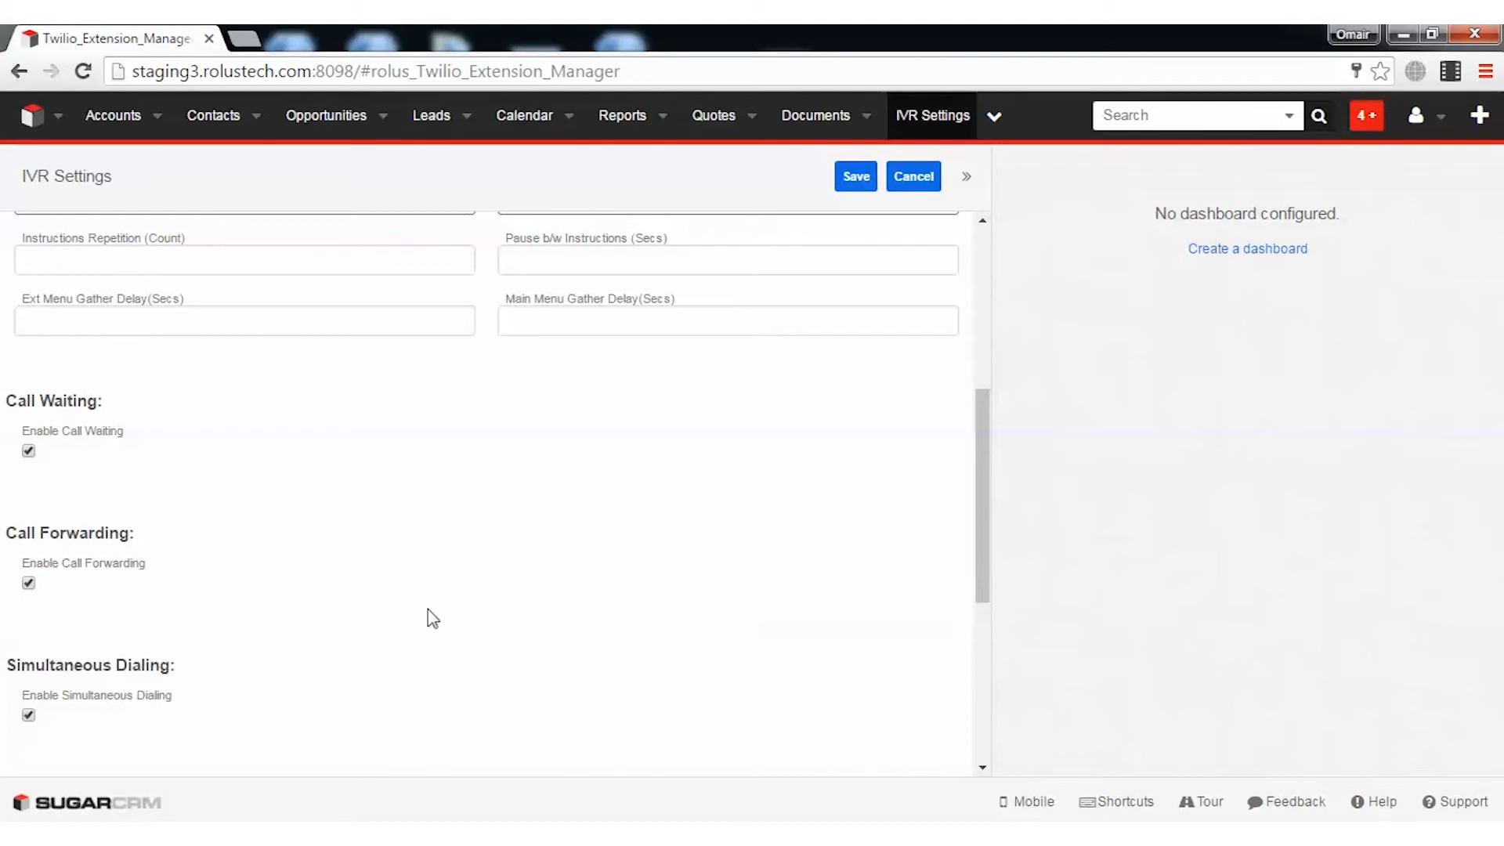
{"action": "scroll", "scroll_direction": "down", "scroll_amount": 3}
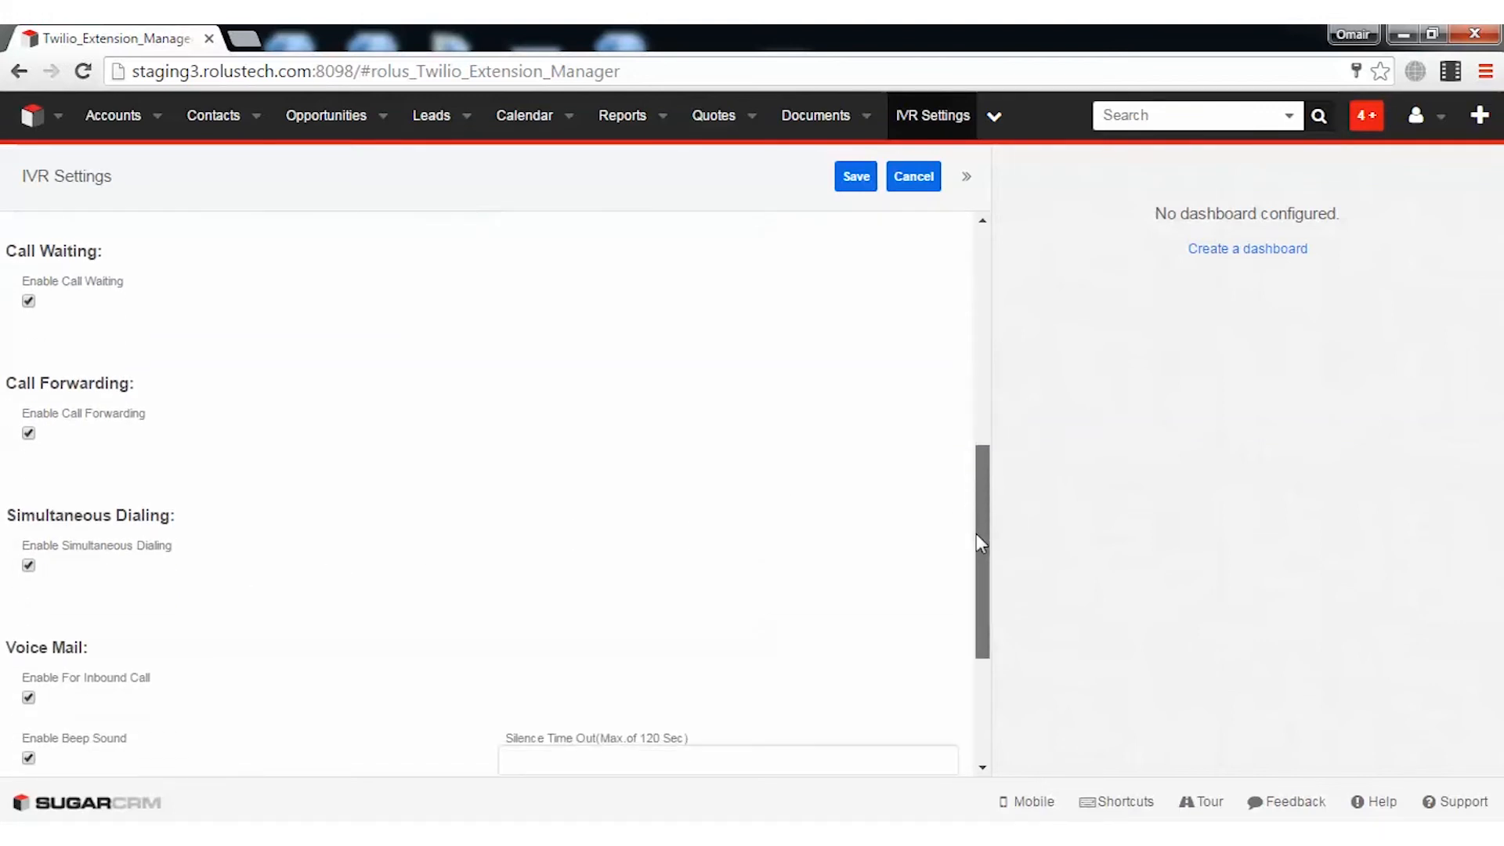
{"action": "scroll", "scroll_direction": "down", "scroll_amount": 3}
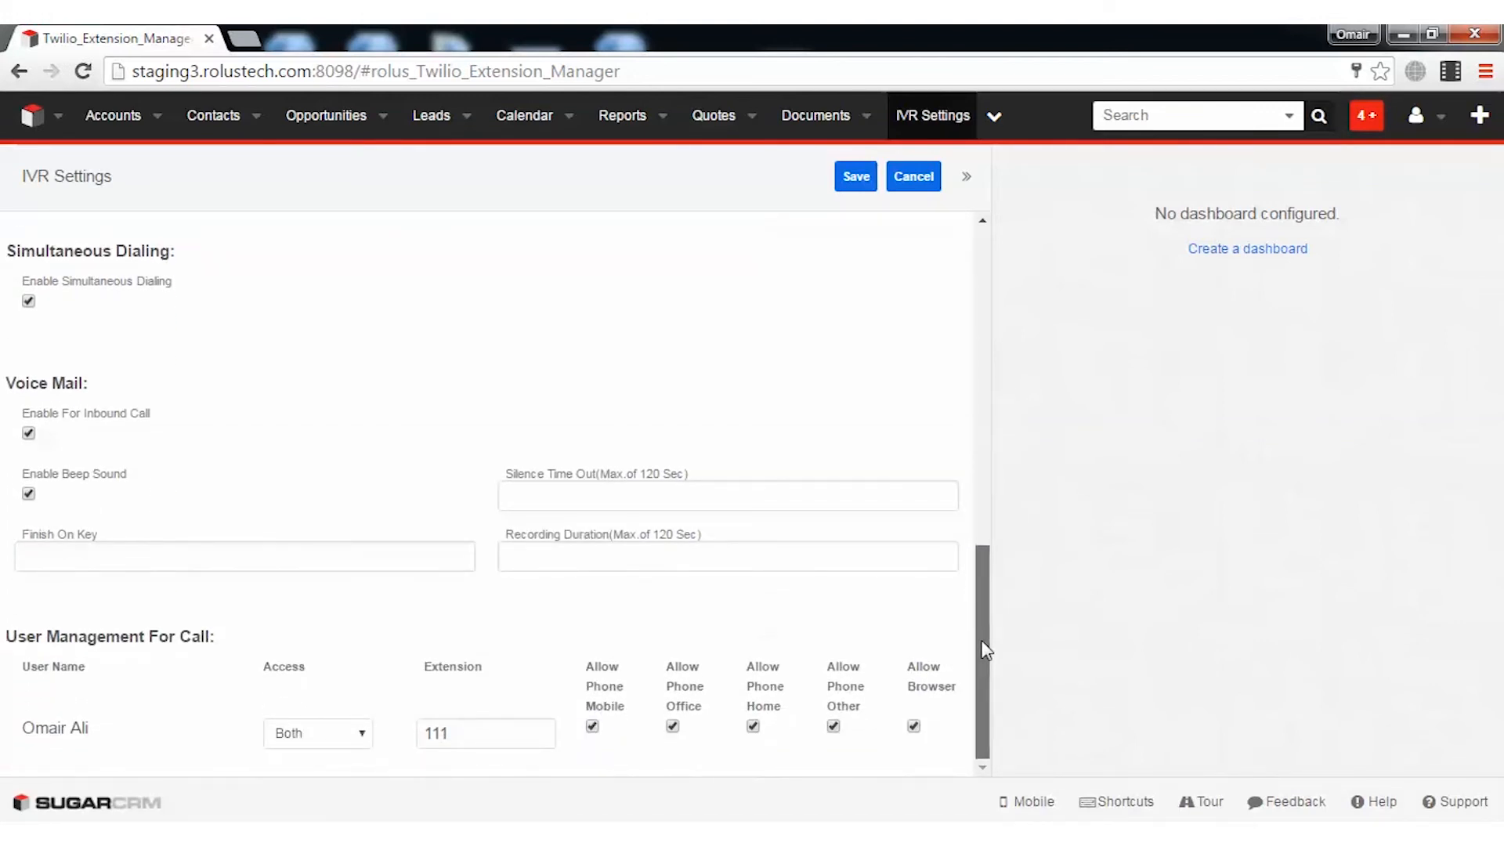